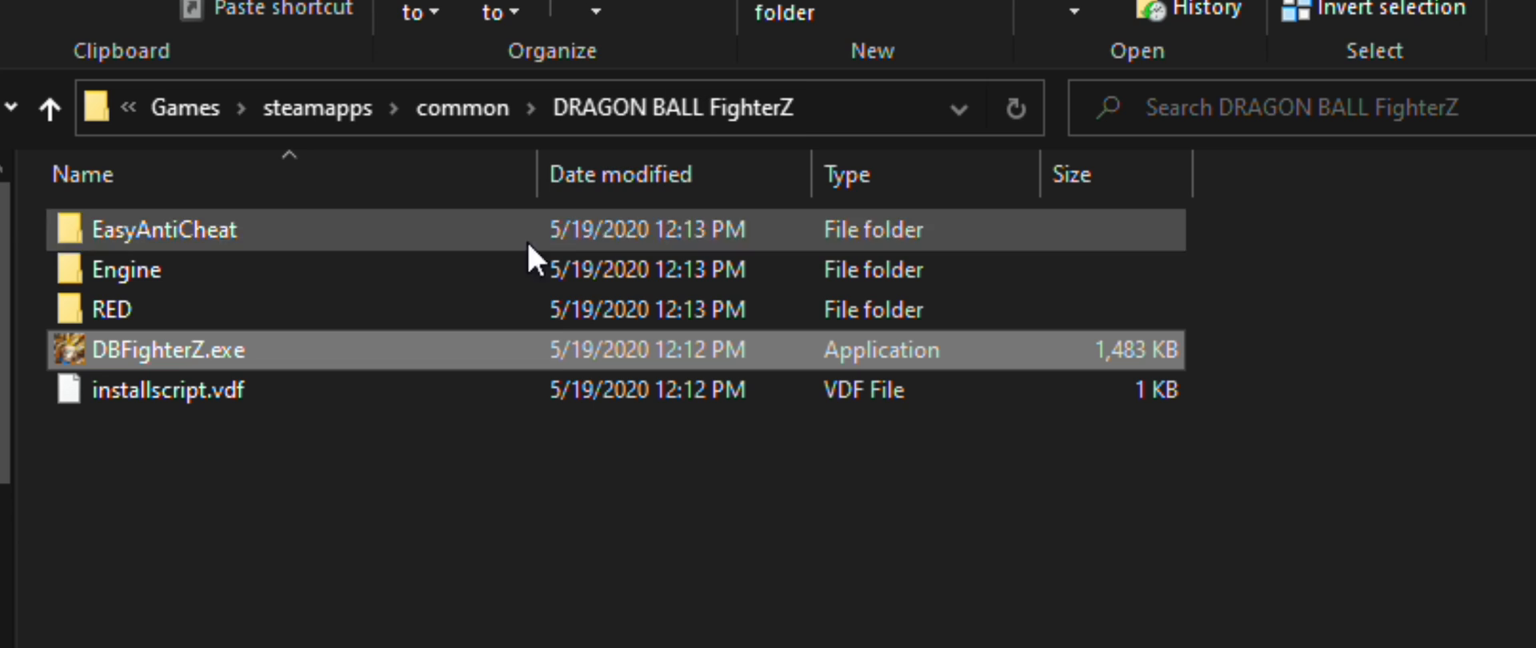
Run EasyAntiCheat_Setup.exe from the EasyAntiCheat folder and uninstall Easy Anti-Cheat for FighterZ
left_click(163, 228)
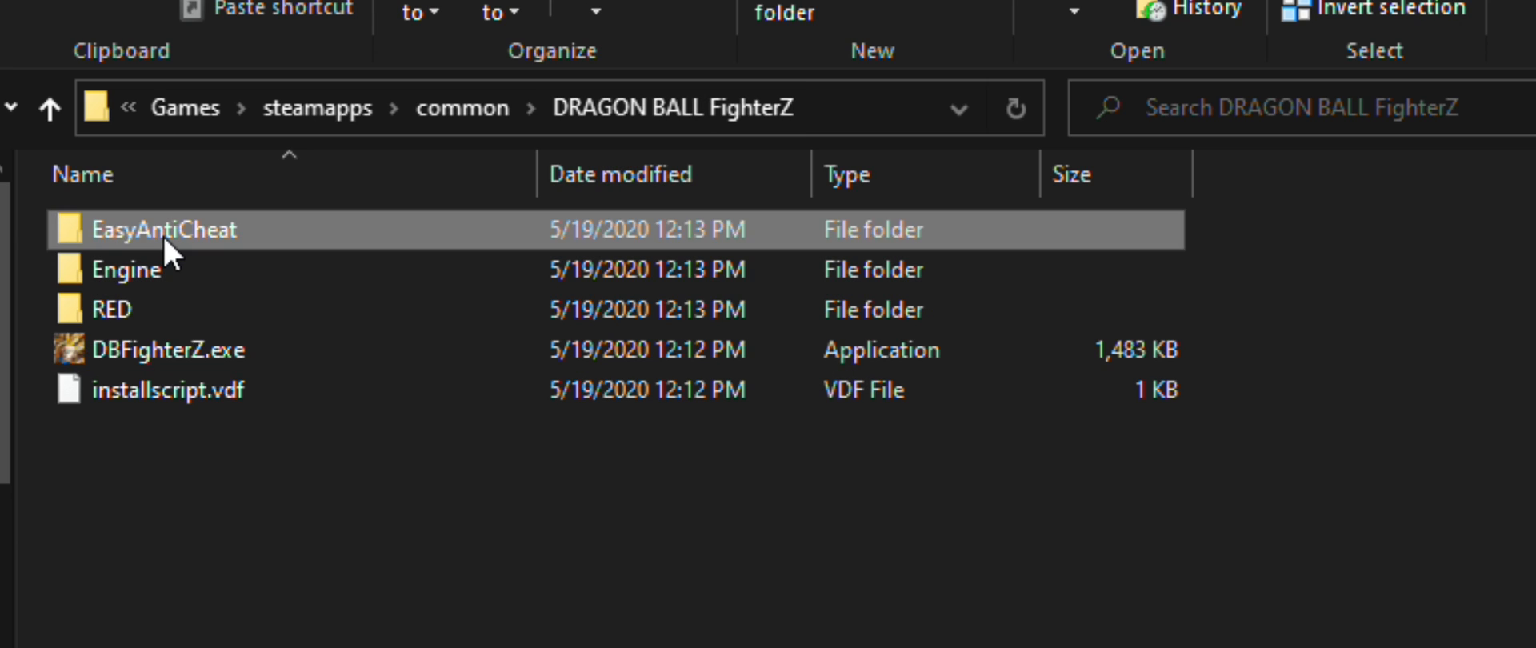
double_click(163, 229)
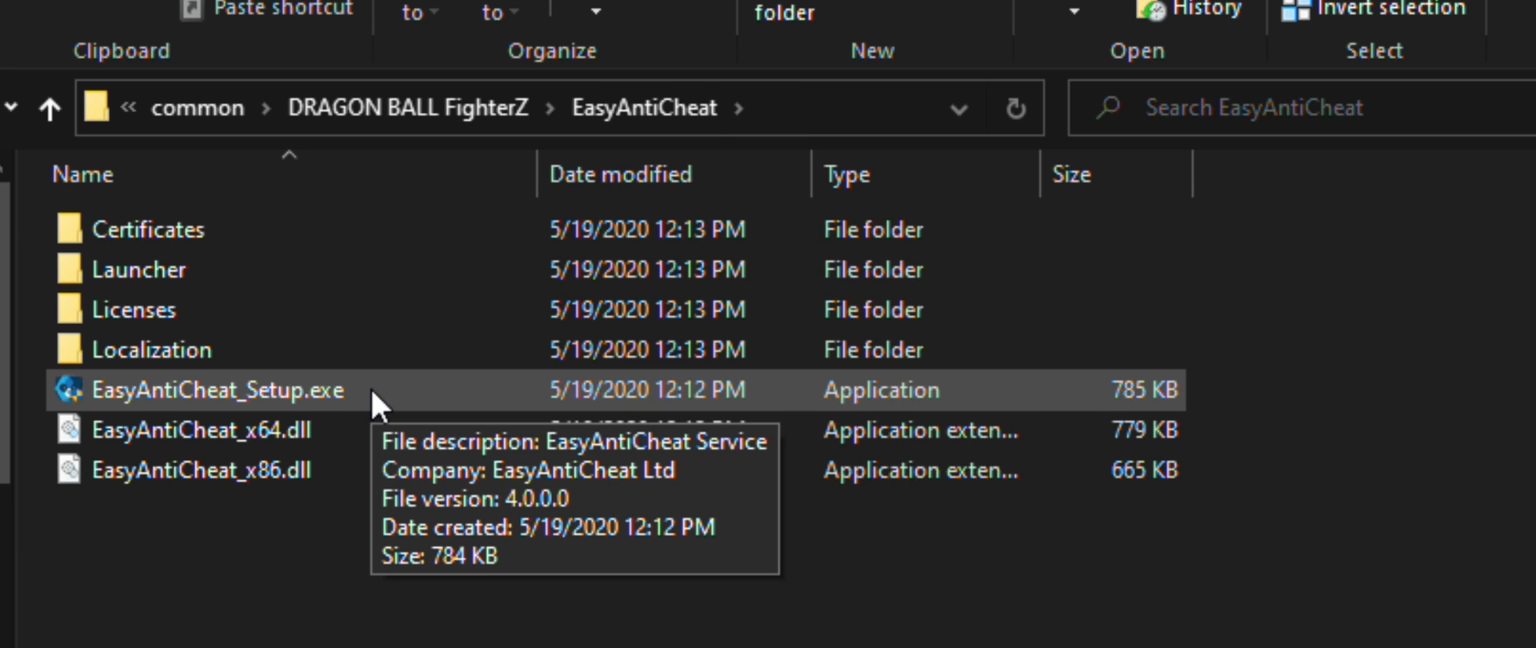
double_click(218, 390)
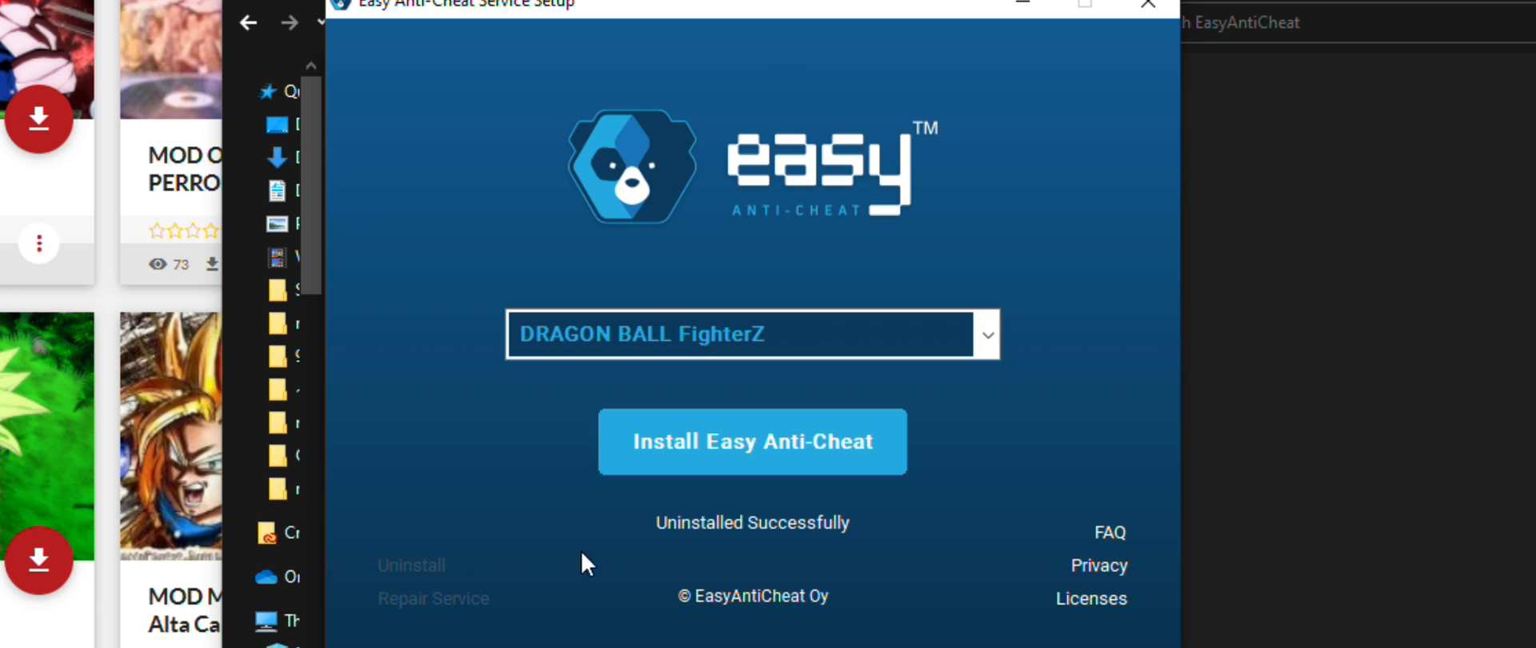
mouse_move(822, 556)
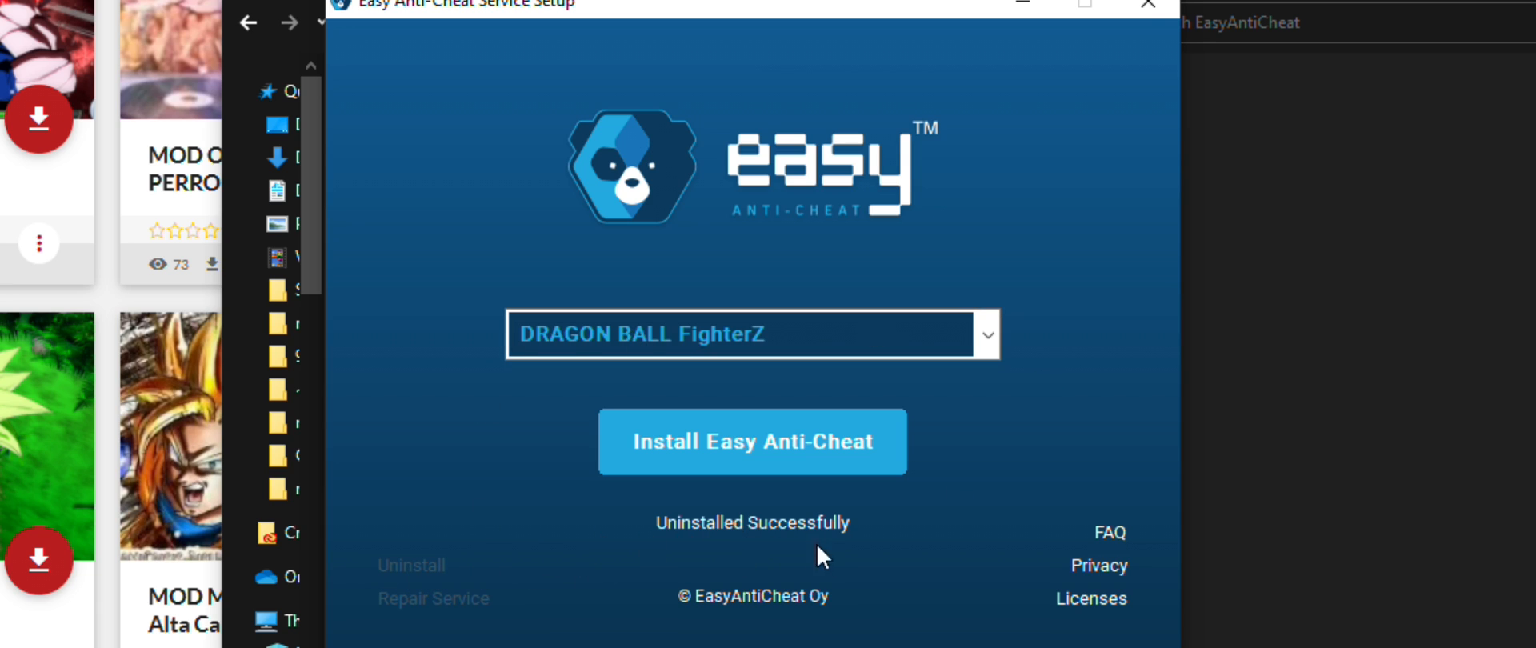
left_click(1147, 3)
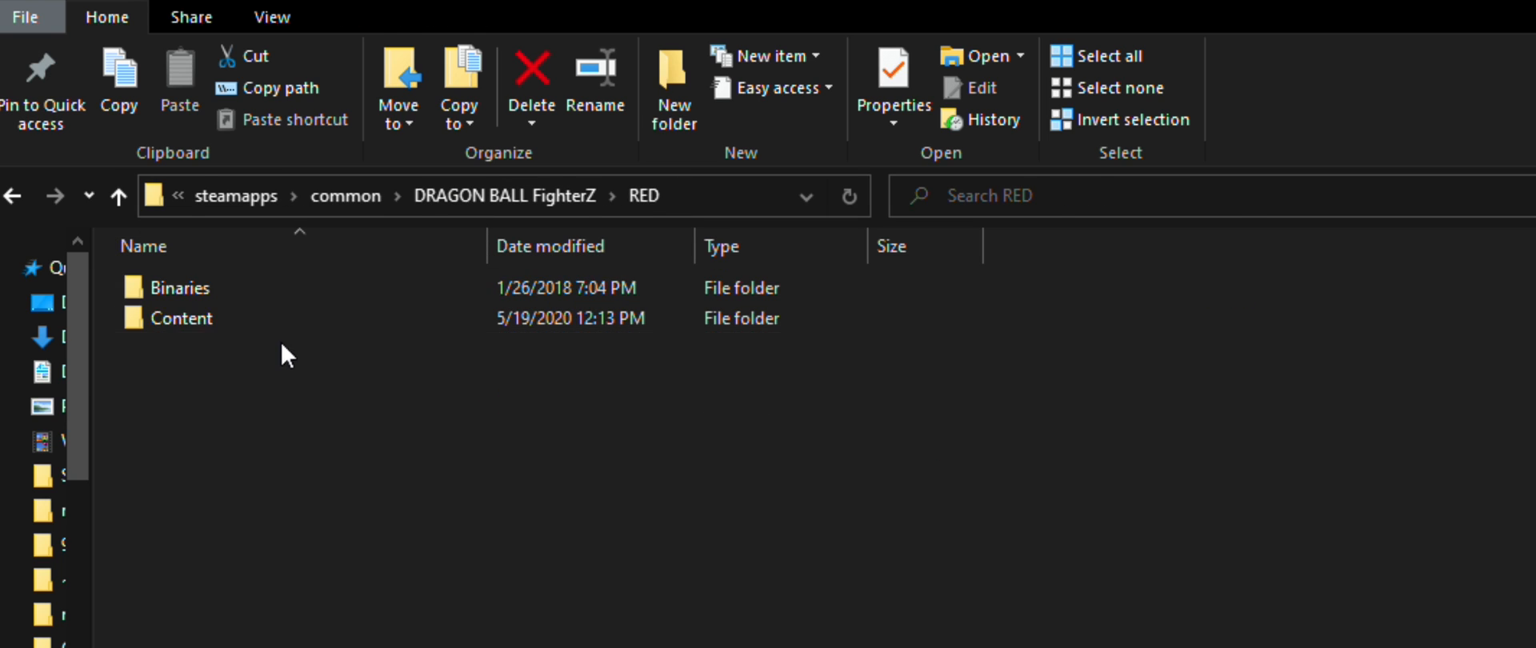
Browse into Binaries\Win64, select RED-Win64-Shipping-eac-nop-loaded.exe, then return to the RED folder
double_click(179, 288)
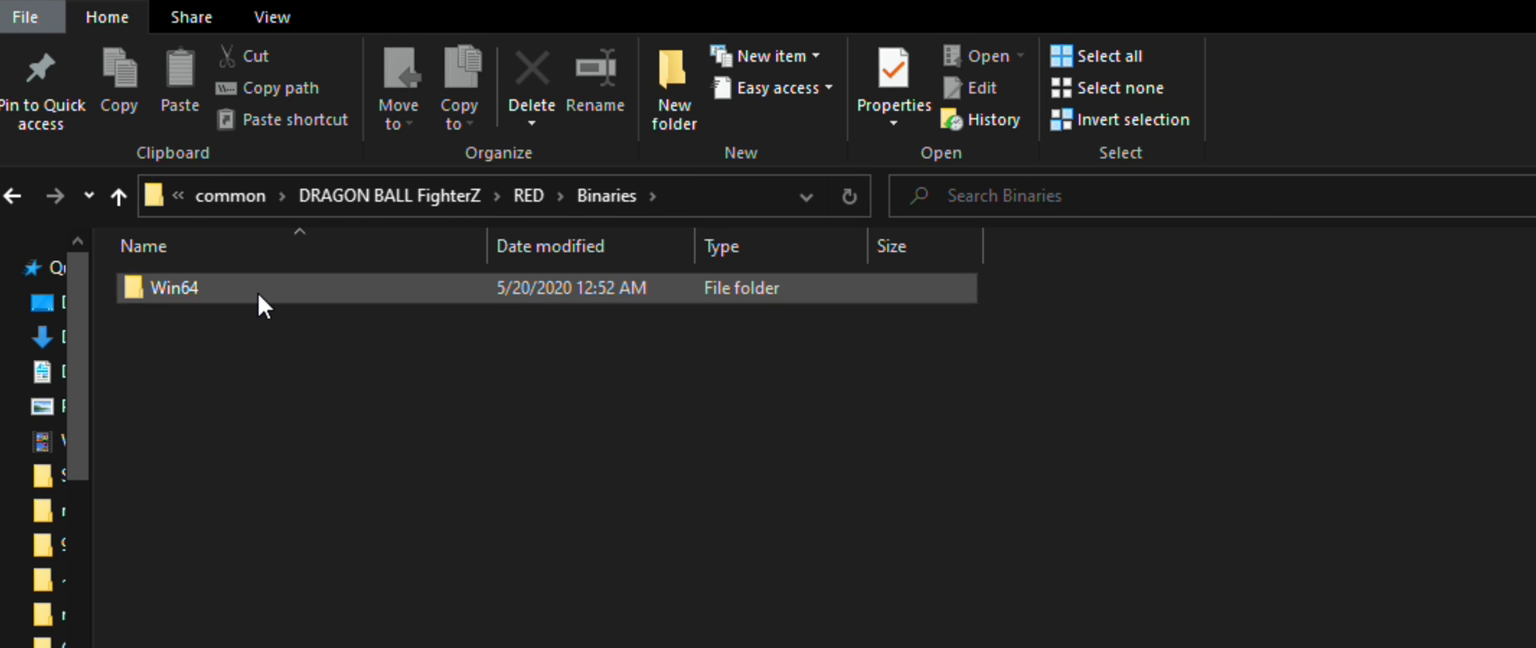
double_click(166, 288)
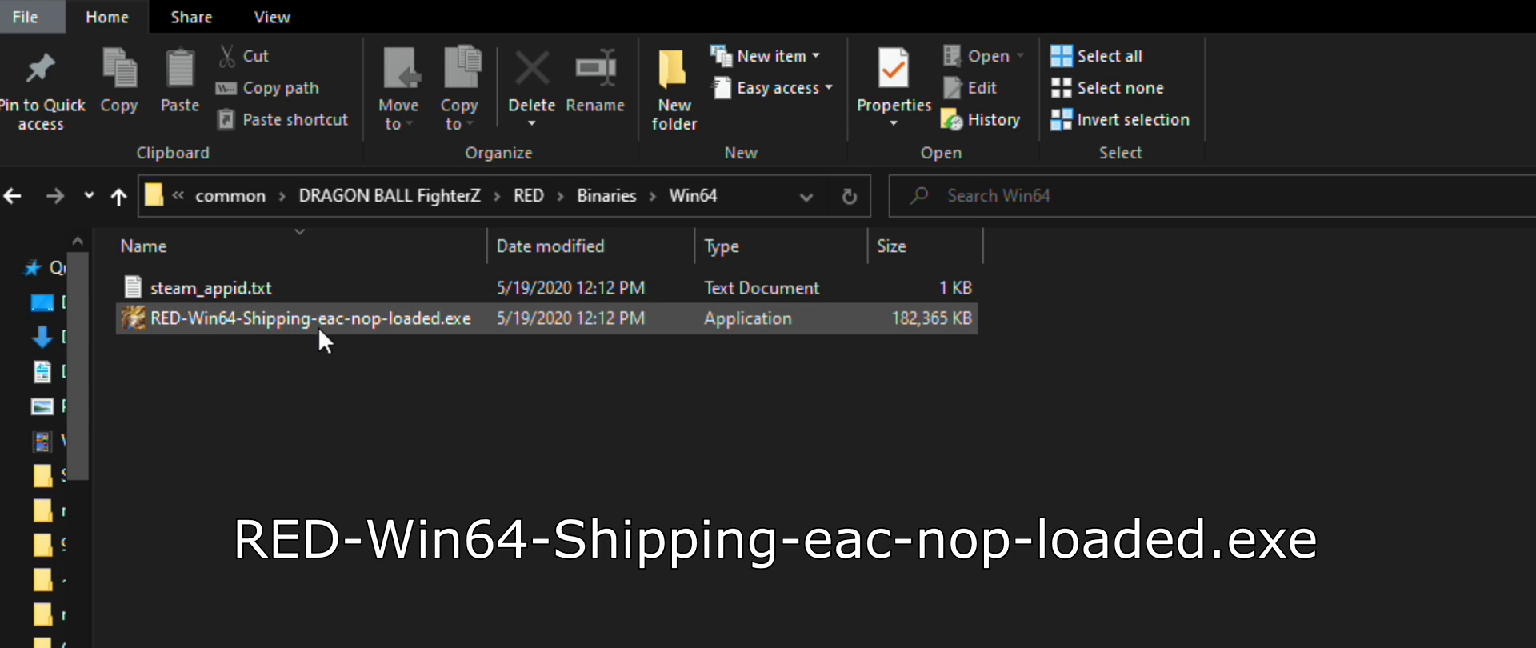
mouse_move(304, 346)
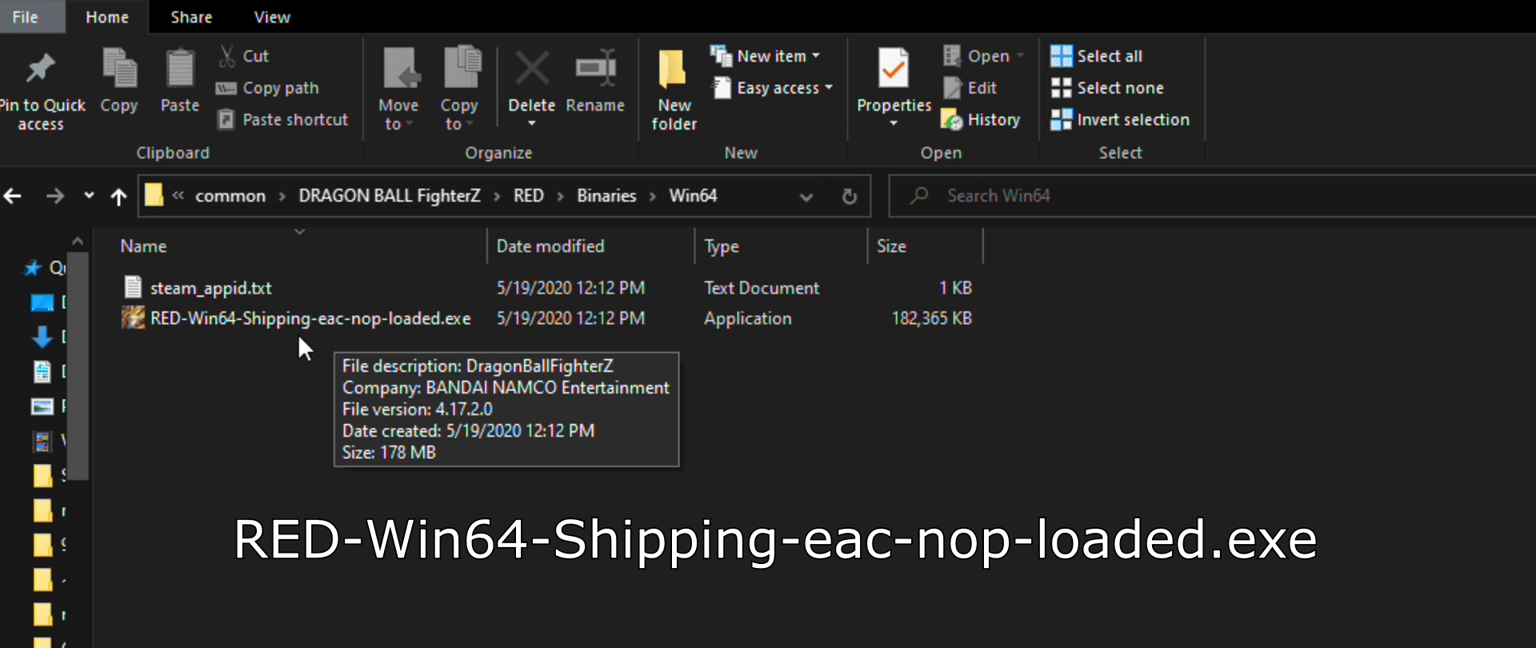
mouse_move(431, 332)
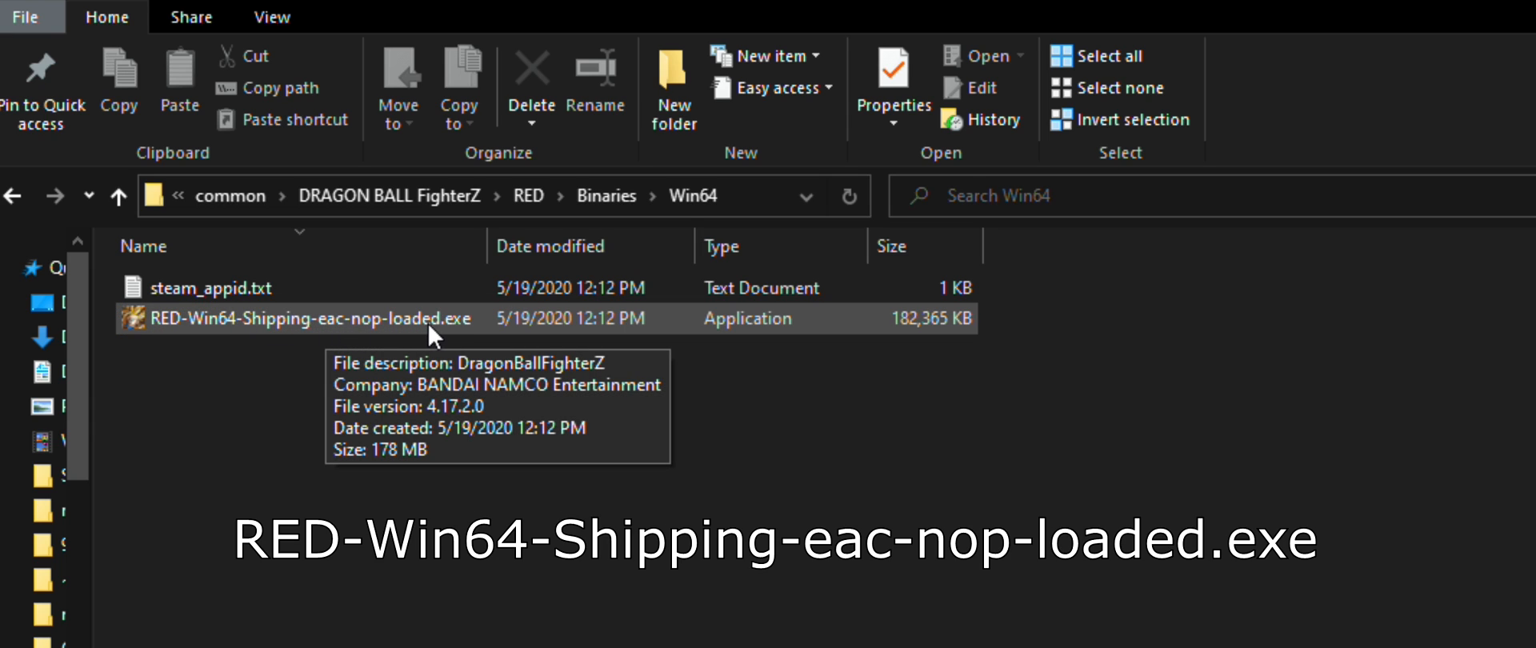
mouse_move(326, 406)
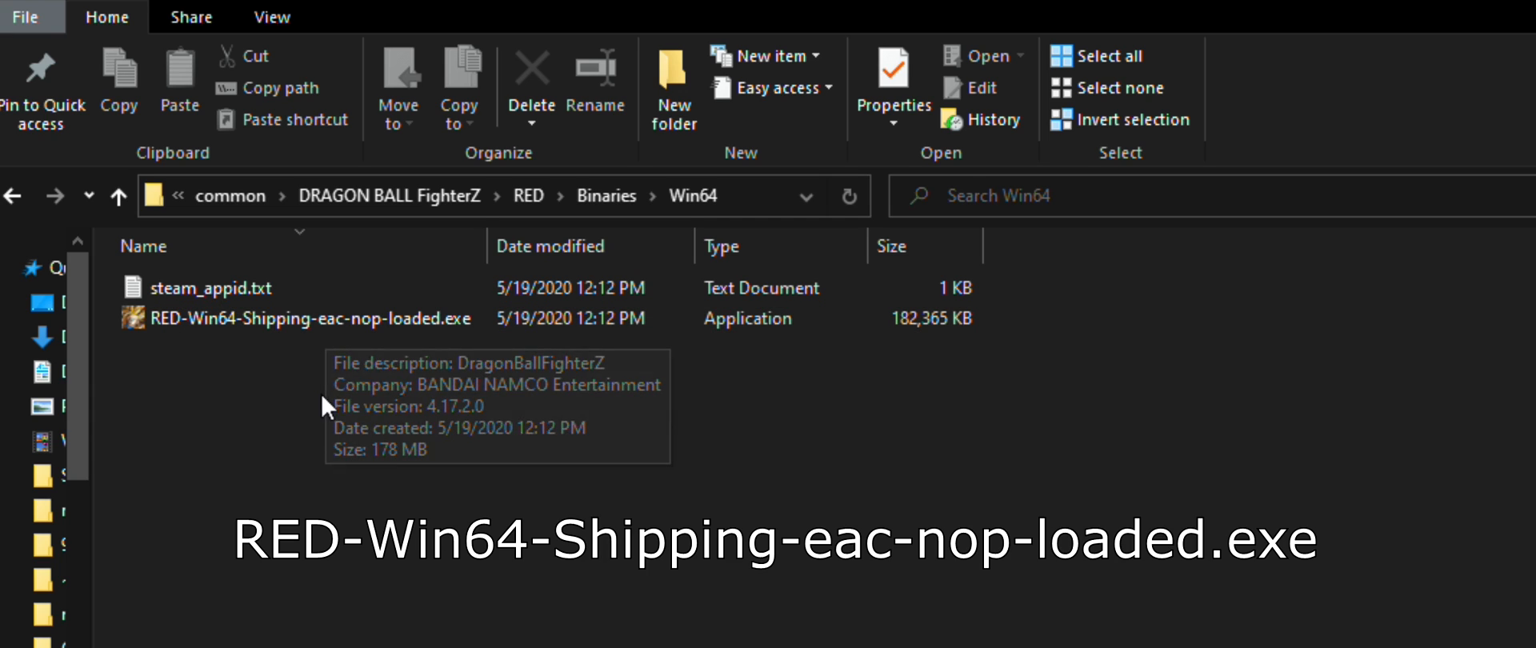
mouse_move(607, 194)
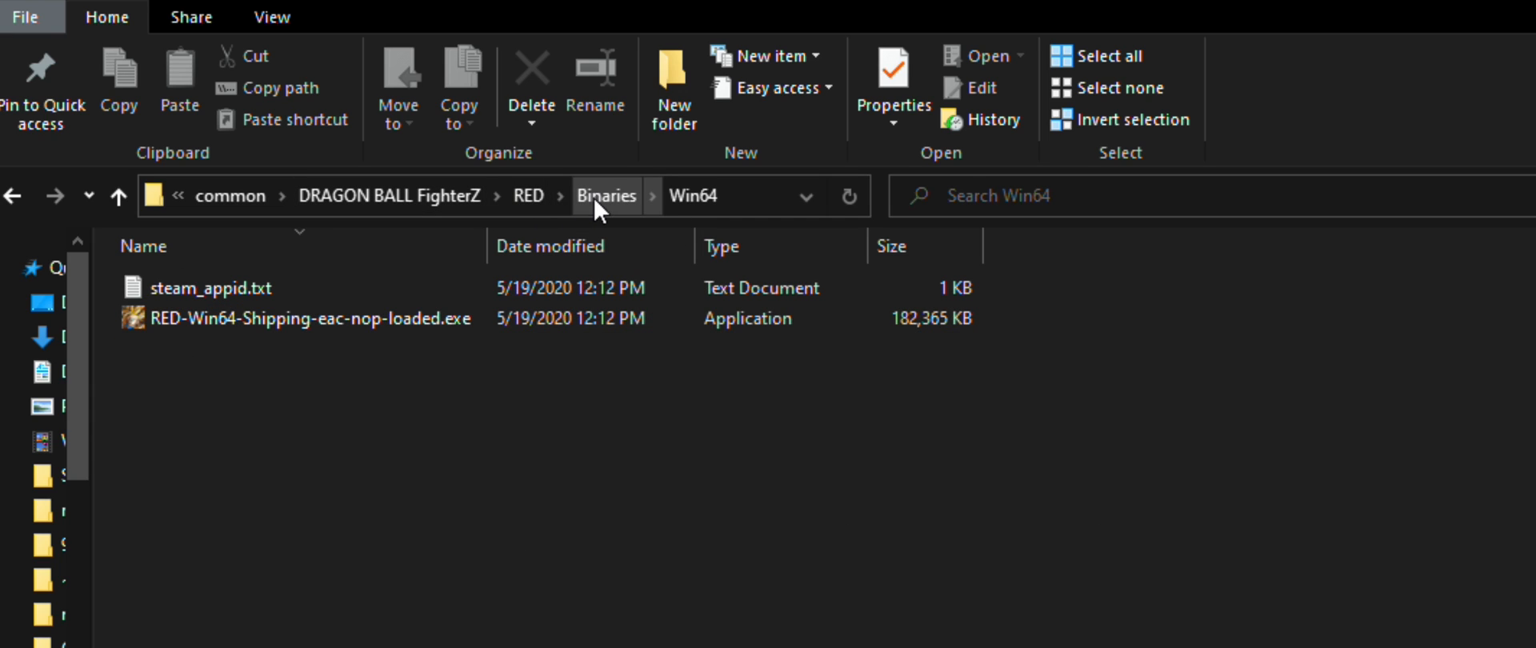
left_click(304, 318)
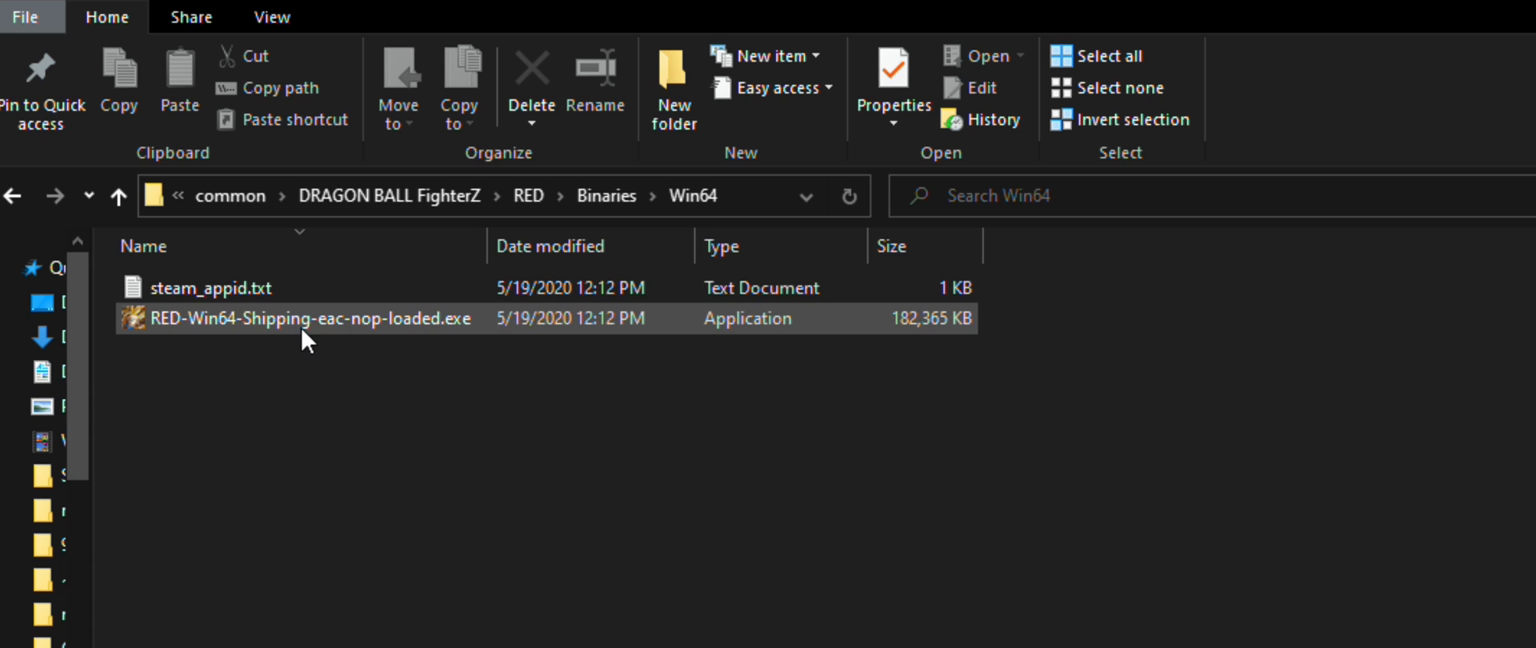
mouse_move(348, 345)
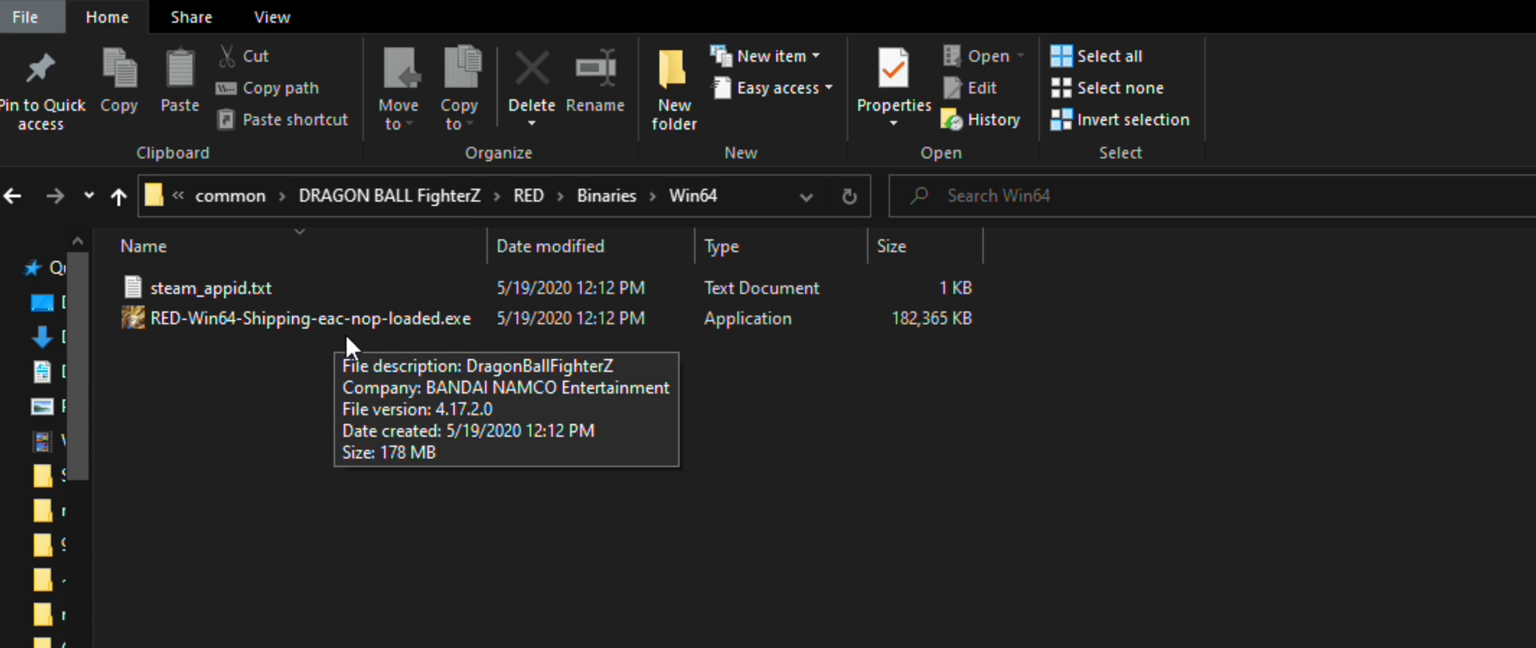
left_click(304, 319)
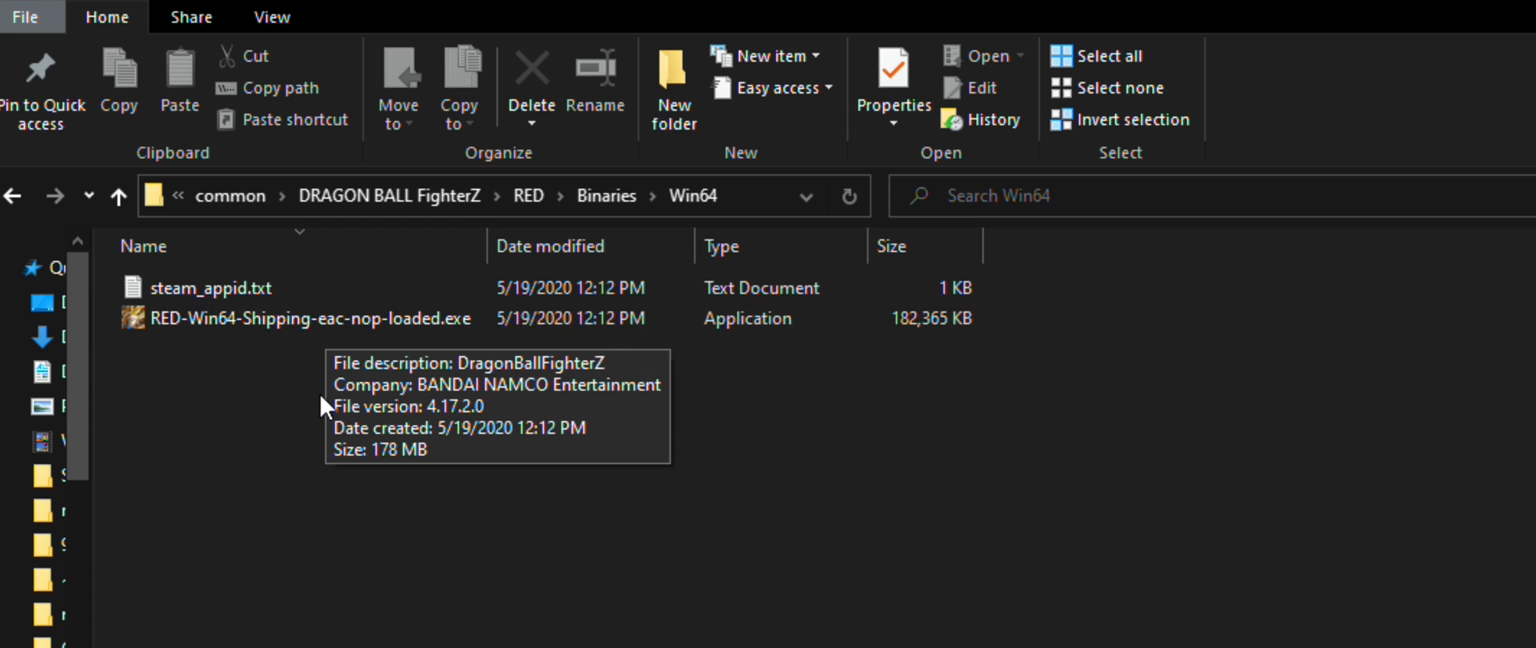
mouse_move(597, 196)
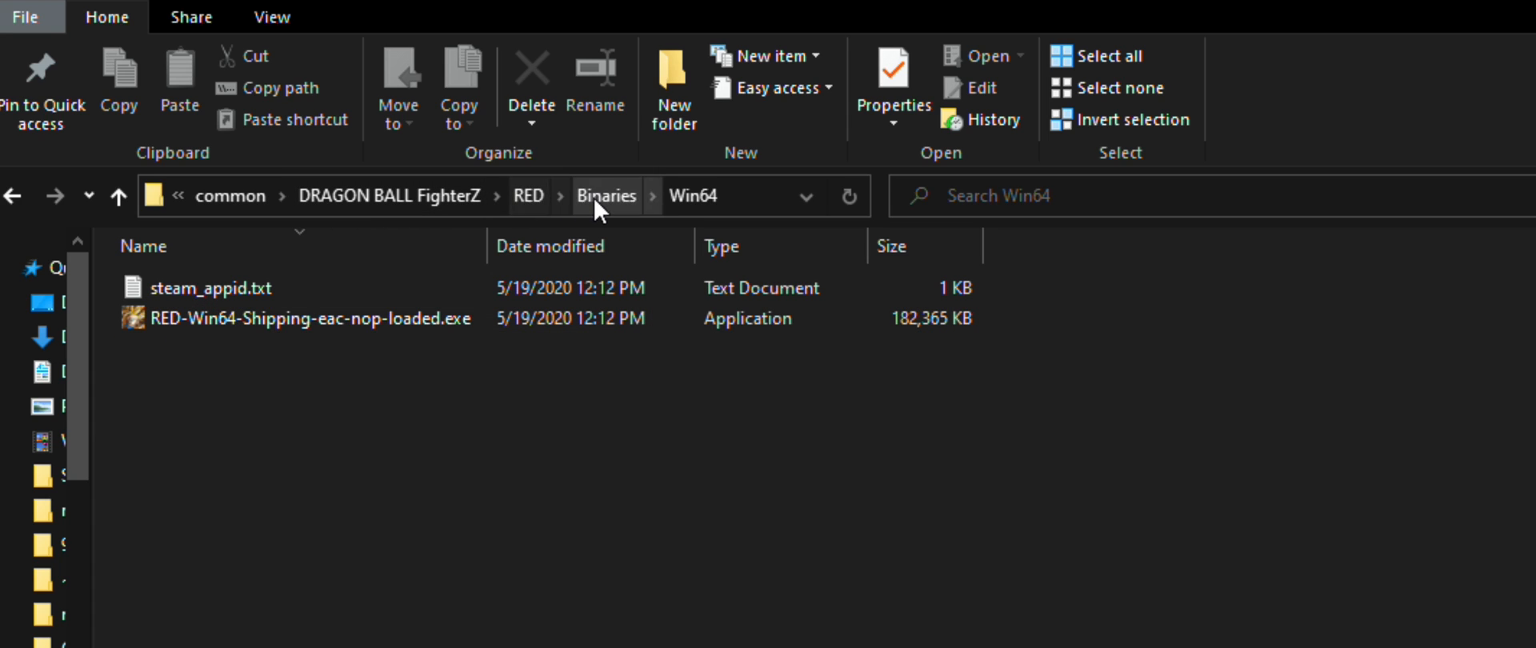
left_click(606, 195)
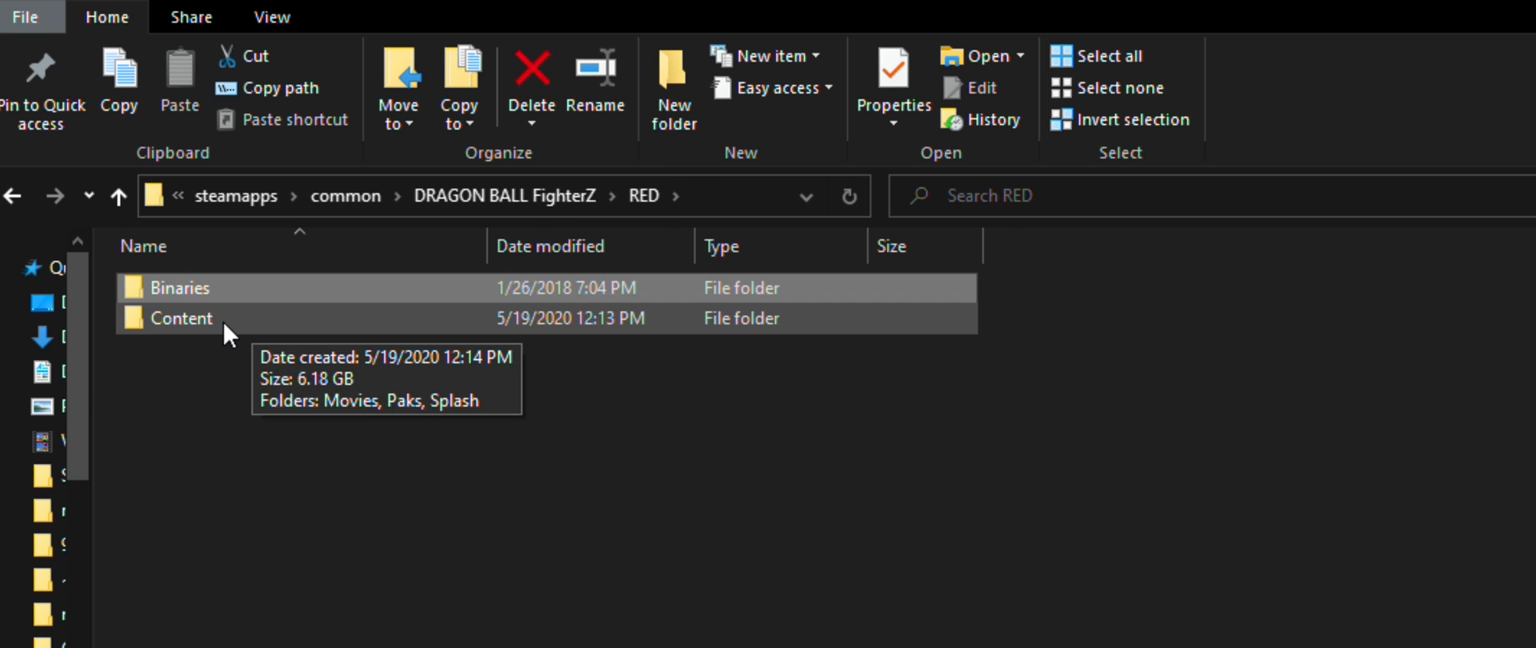
Go through Content and Paks into the ~mods folder holding the Trunks and T.O.P mods
double_click(182, 317)
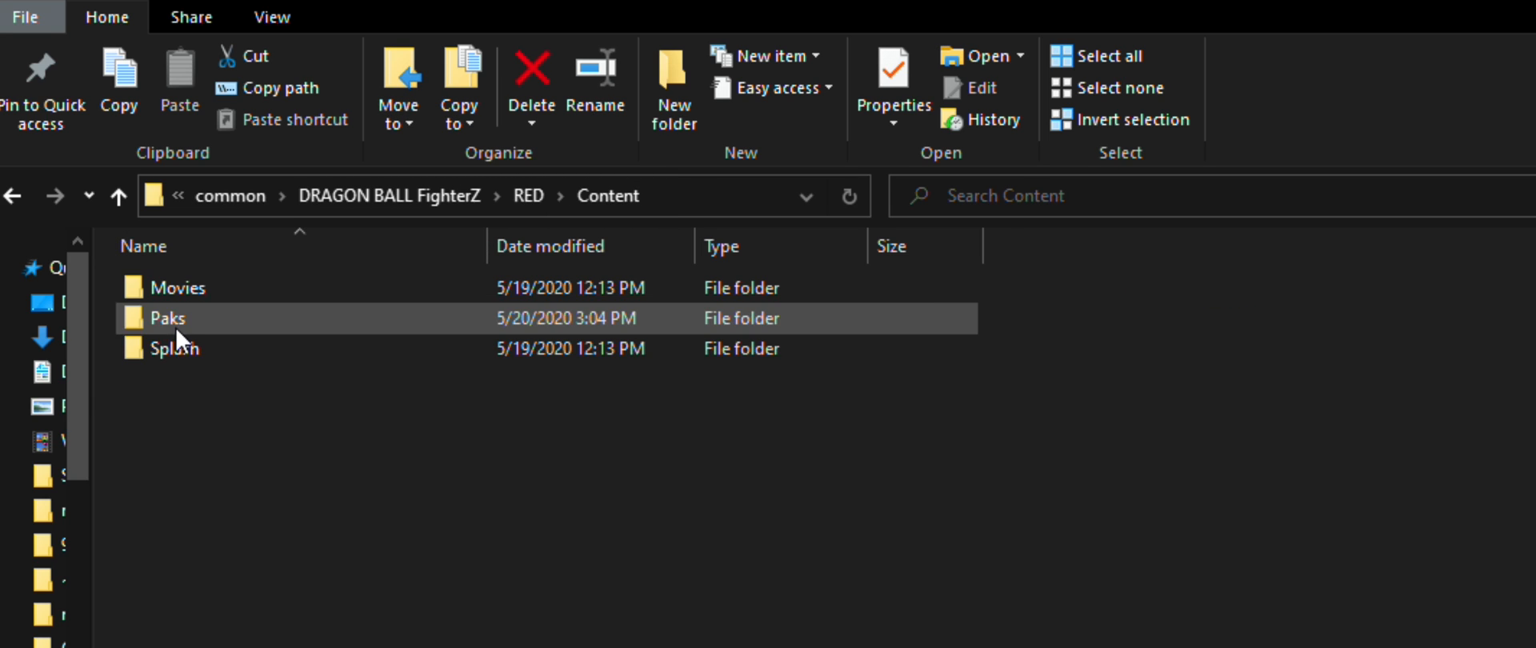
mouse_move(243, 326)
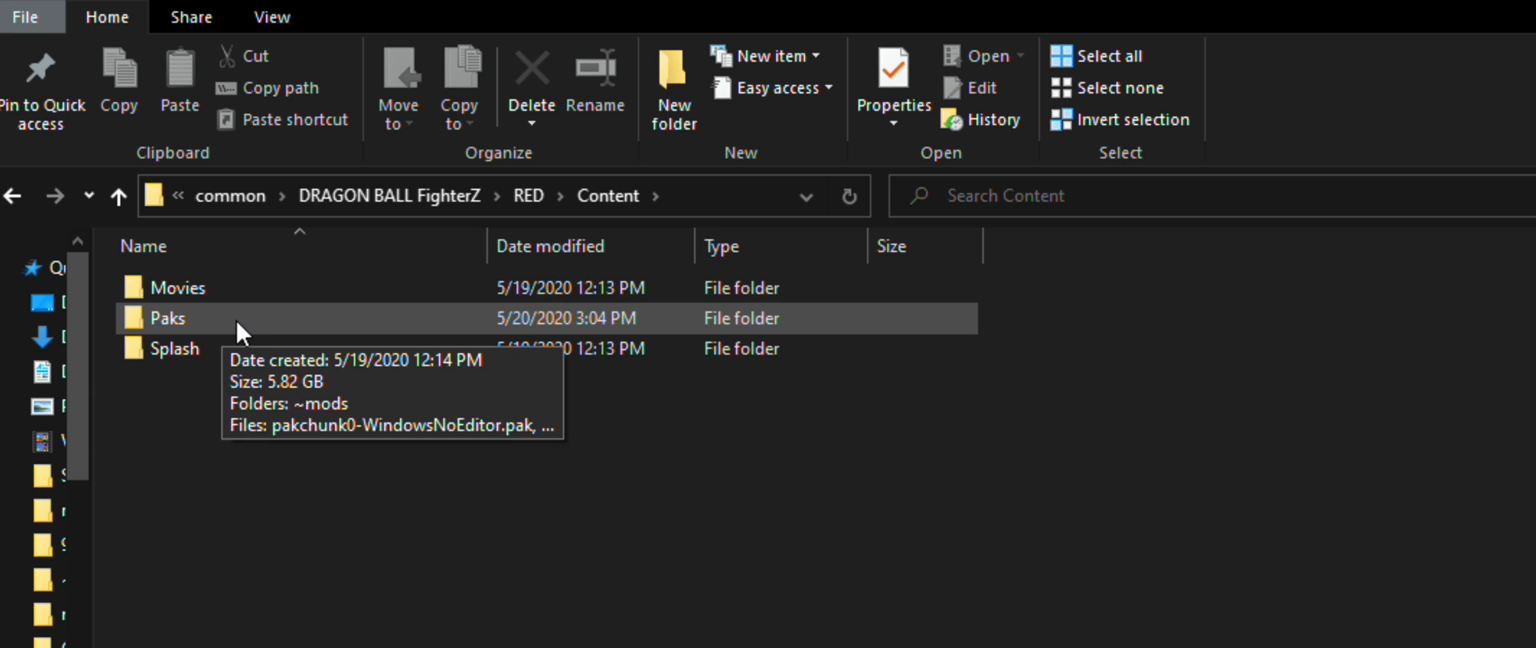
double_click(169, 317)
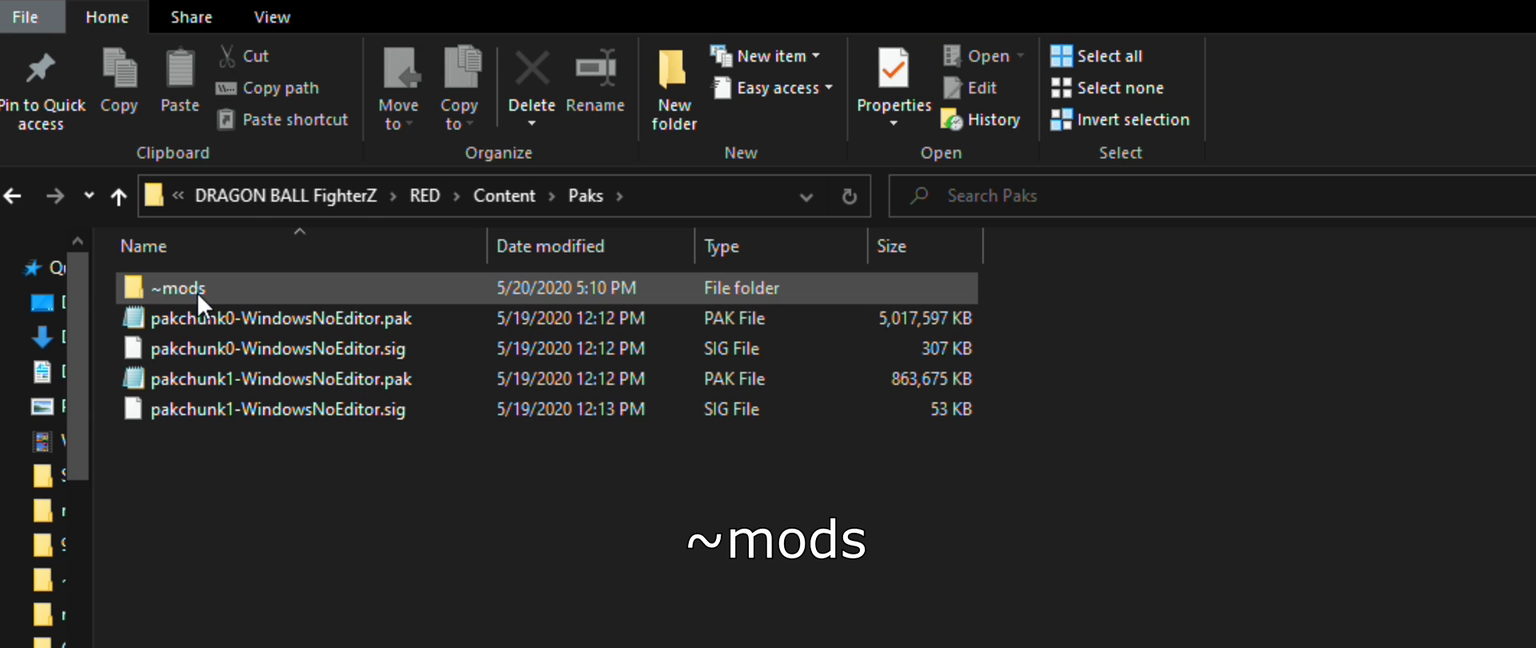
mouse_move(166, 308)
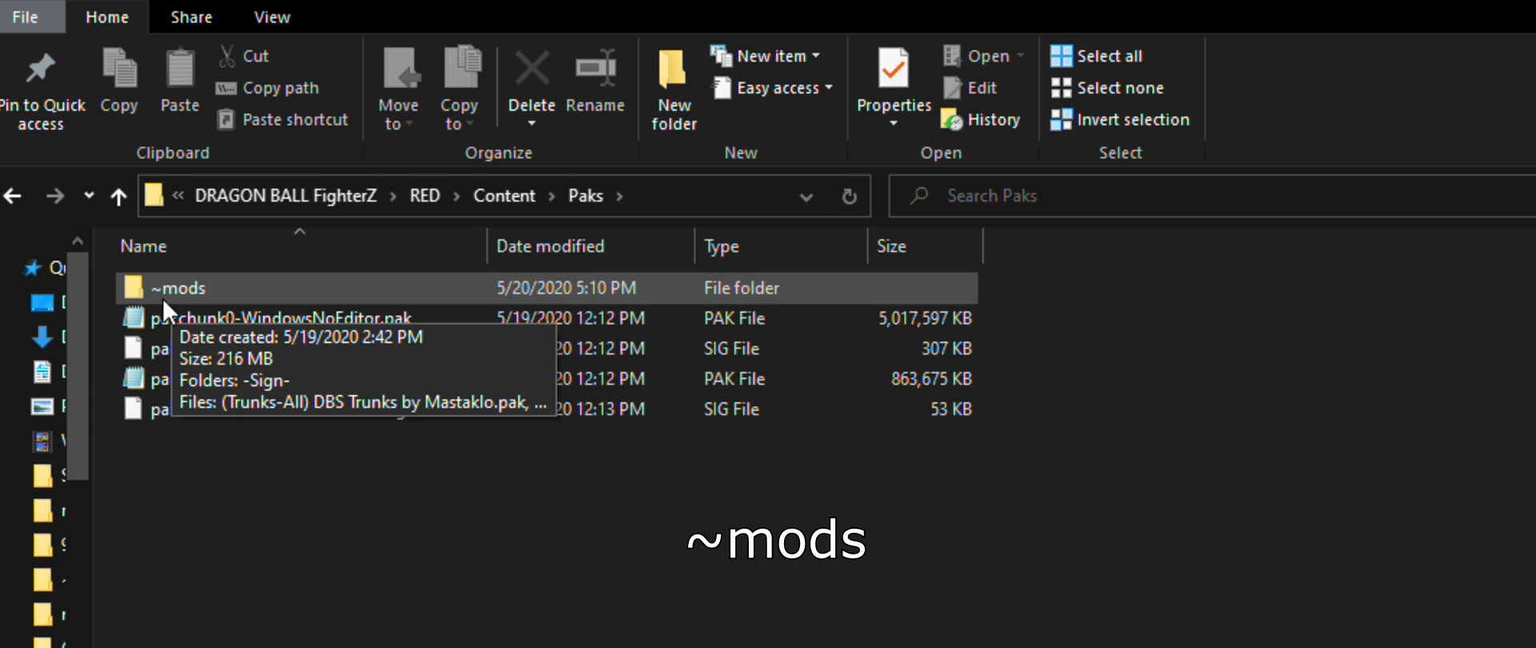
mouse_move(165, 308)
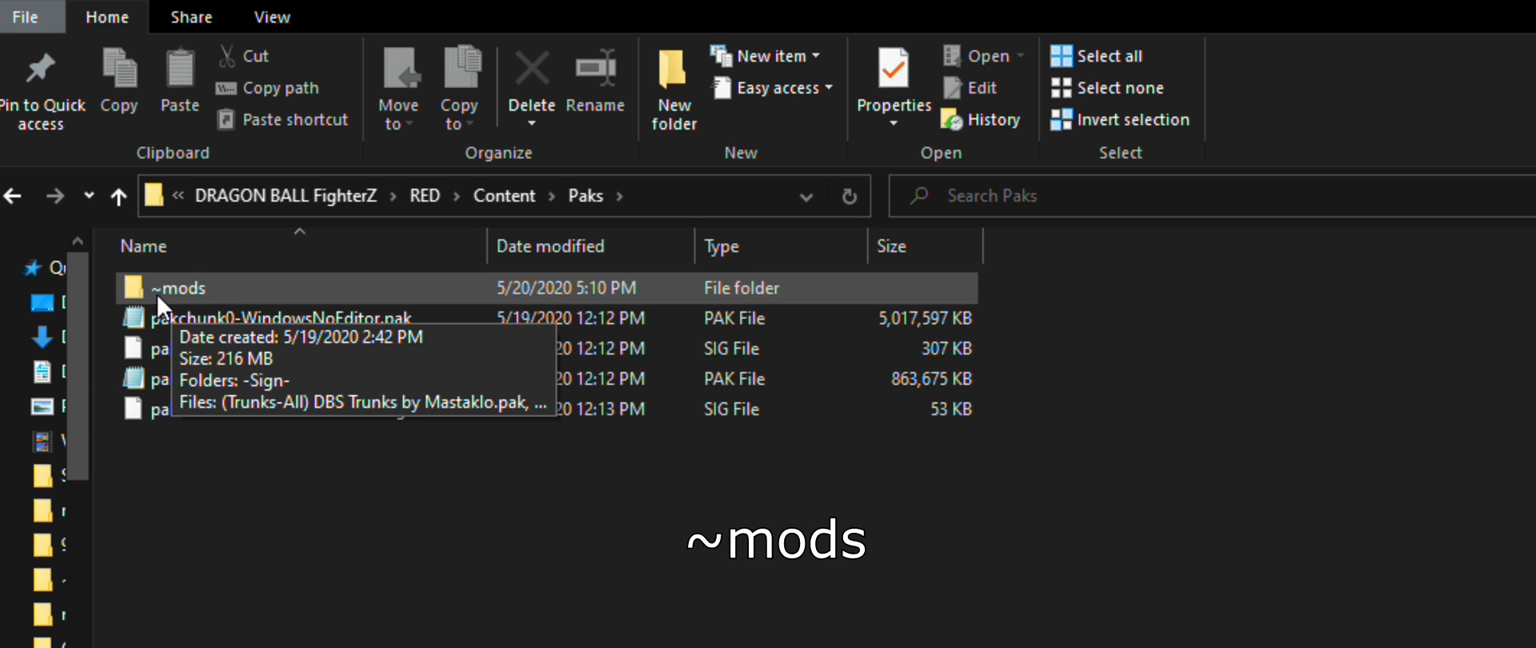
mouse_move(390, 526)
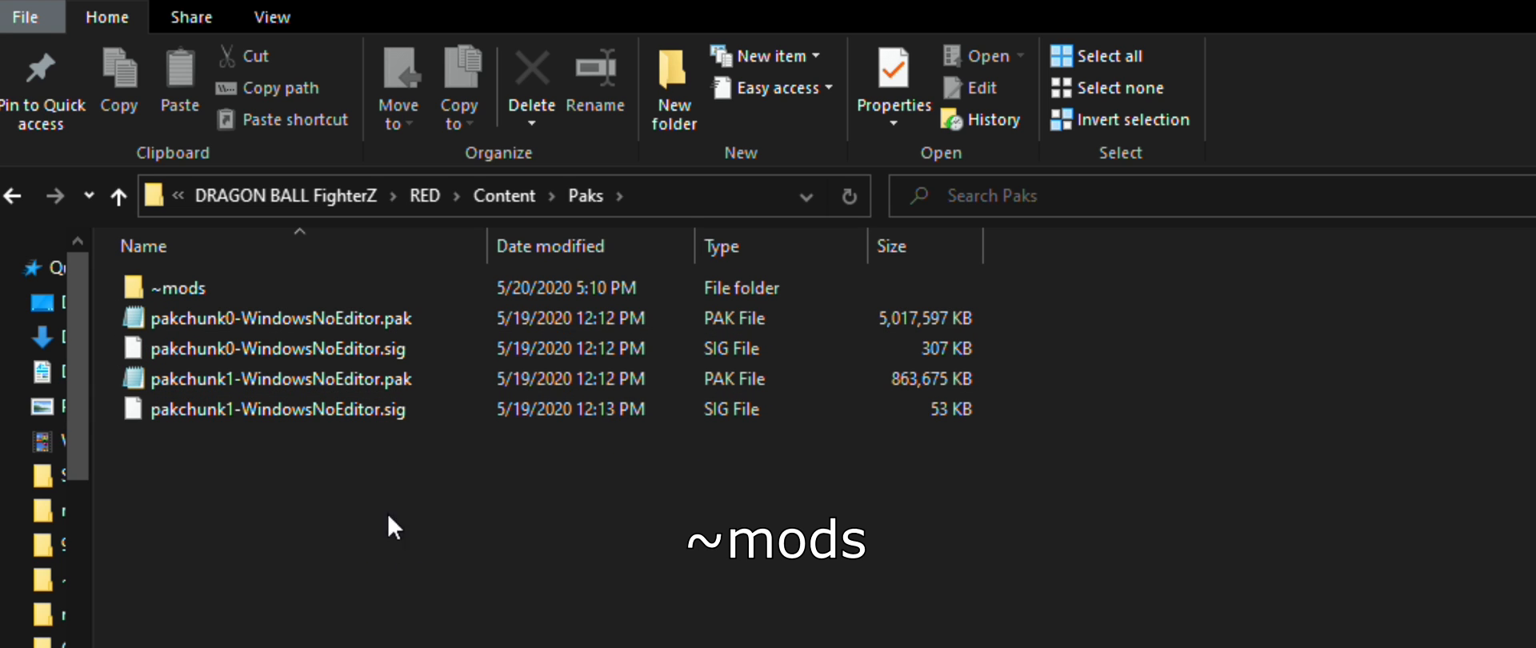
double_click(178, 287)
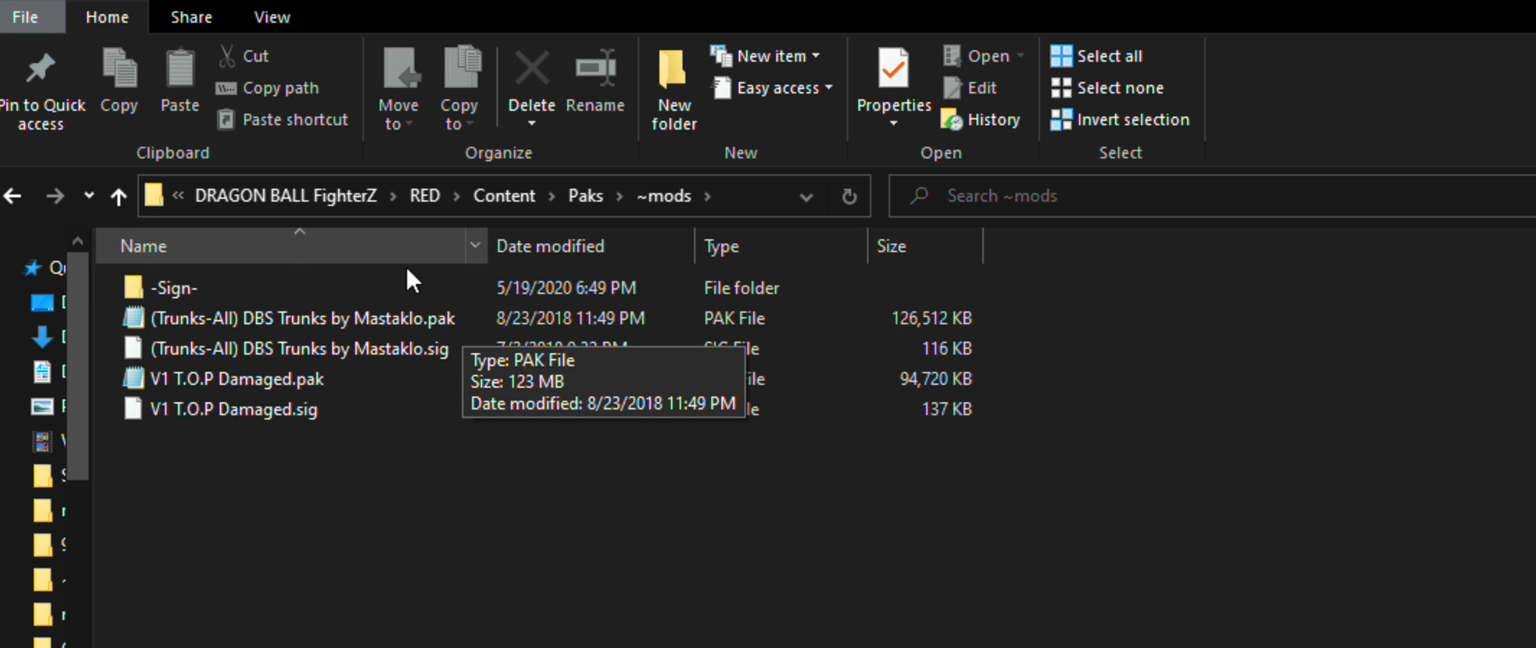
mouse_move(235, 408)
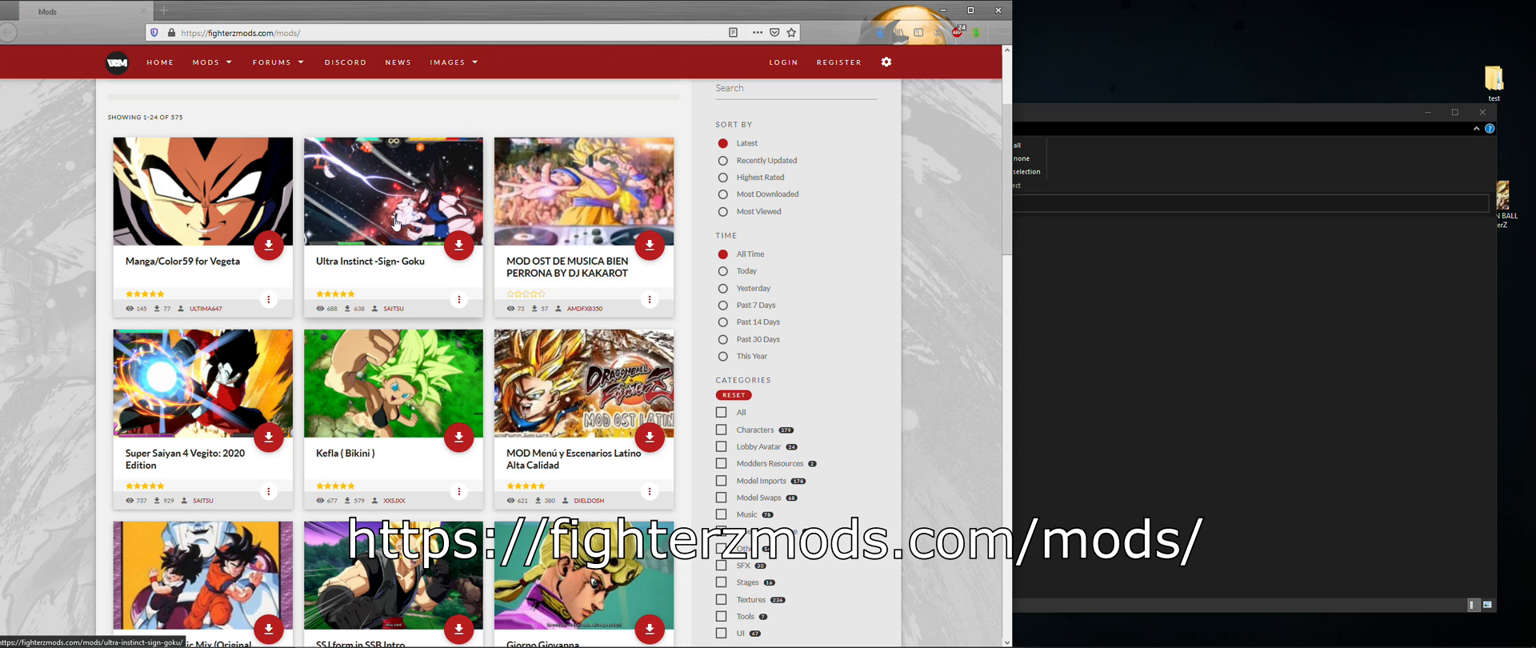
Download the Ultra Instinct -Sign- Goku mod, view its -Sign- folder in WinRAR, and close the archive
left_click(393, 190)
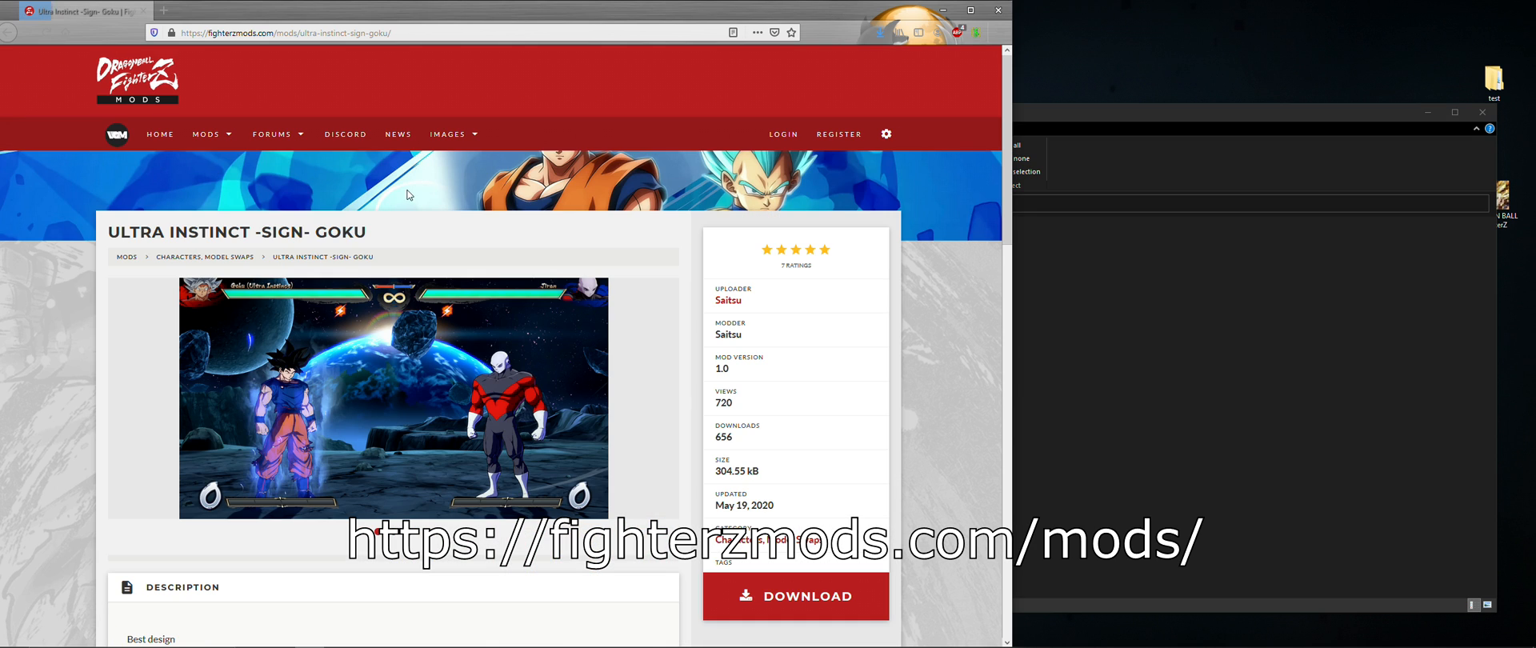
scroll("down", 3)
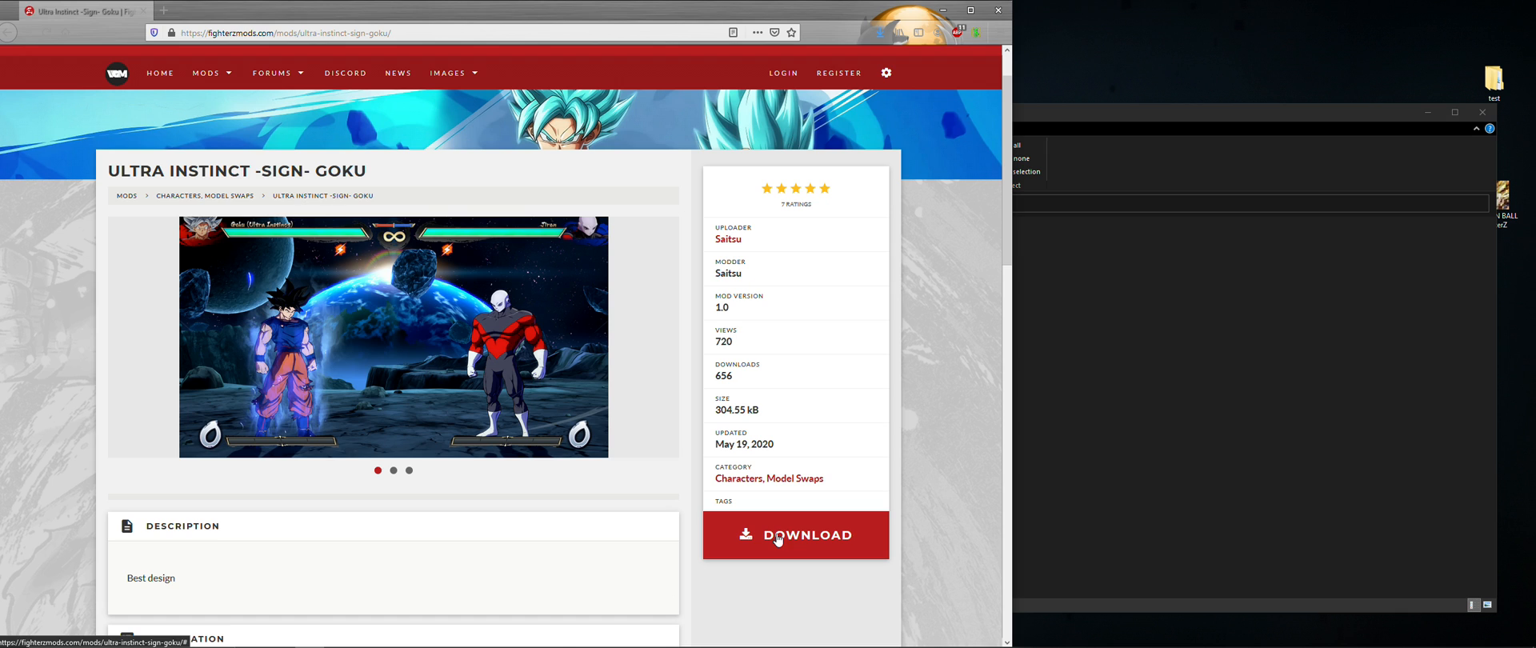
left_click(795, 534)
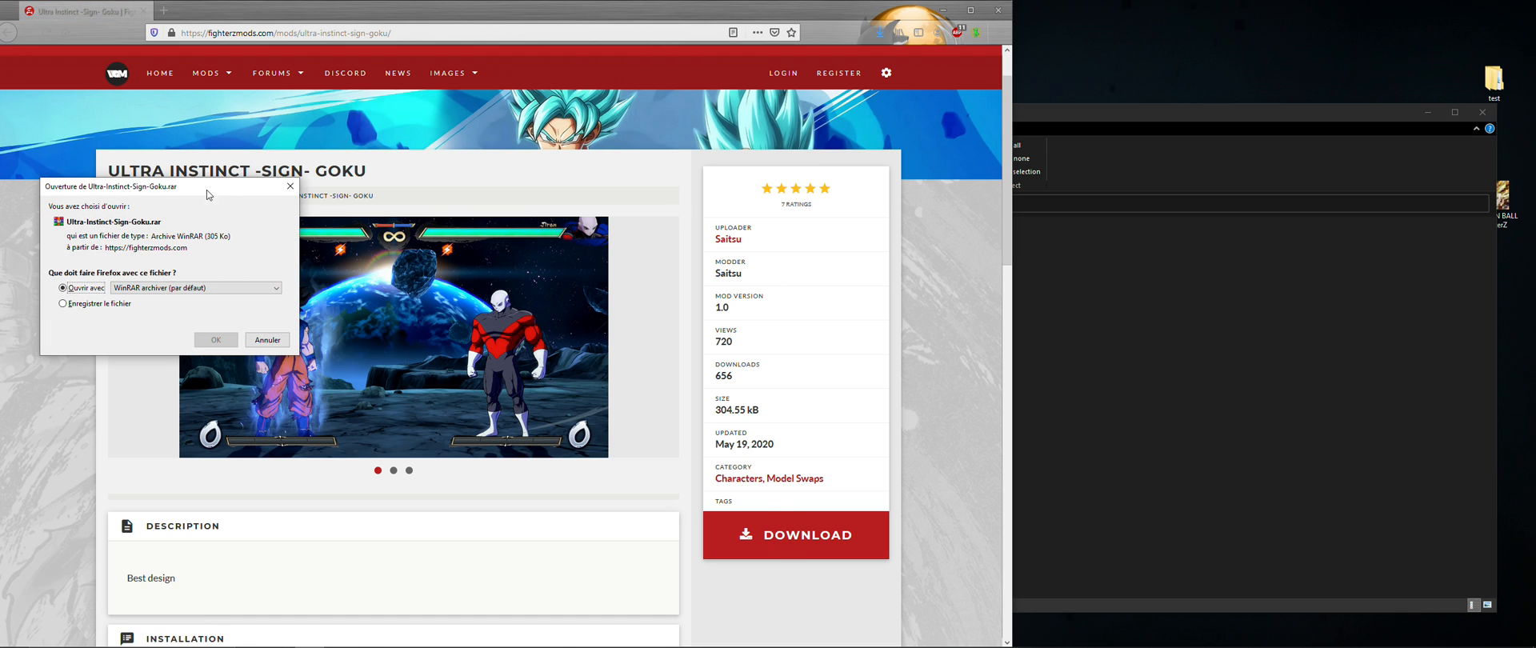
left_click(215, 340)
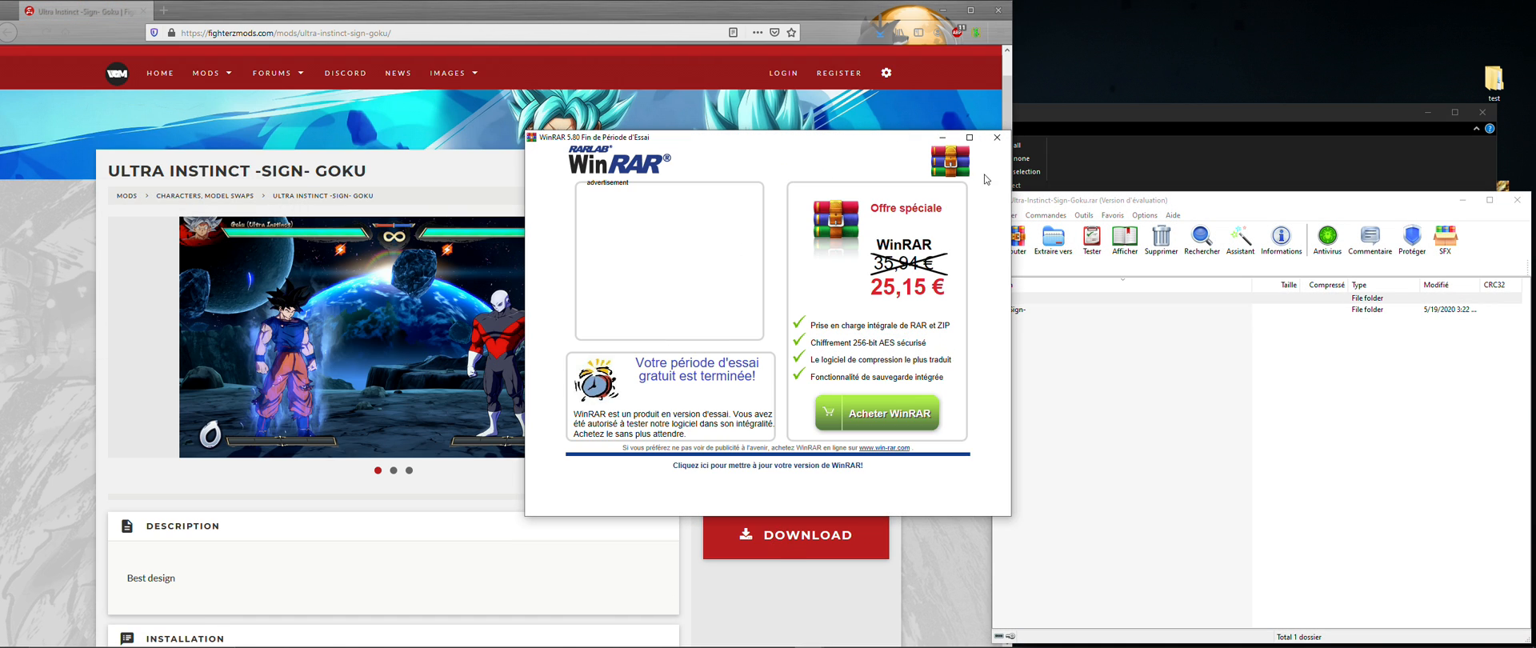
left_click(996, 136)
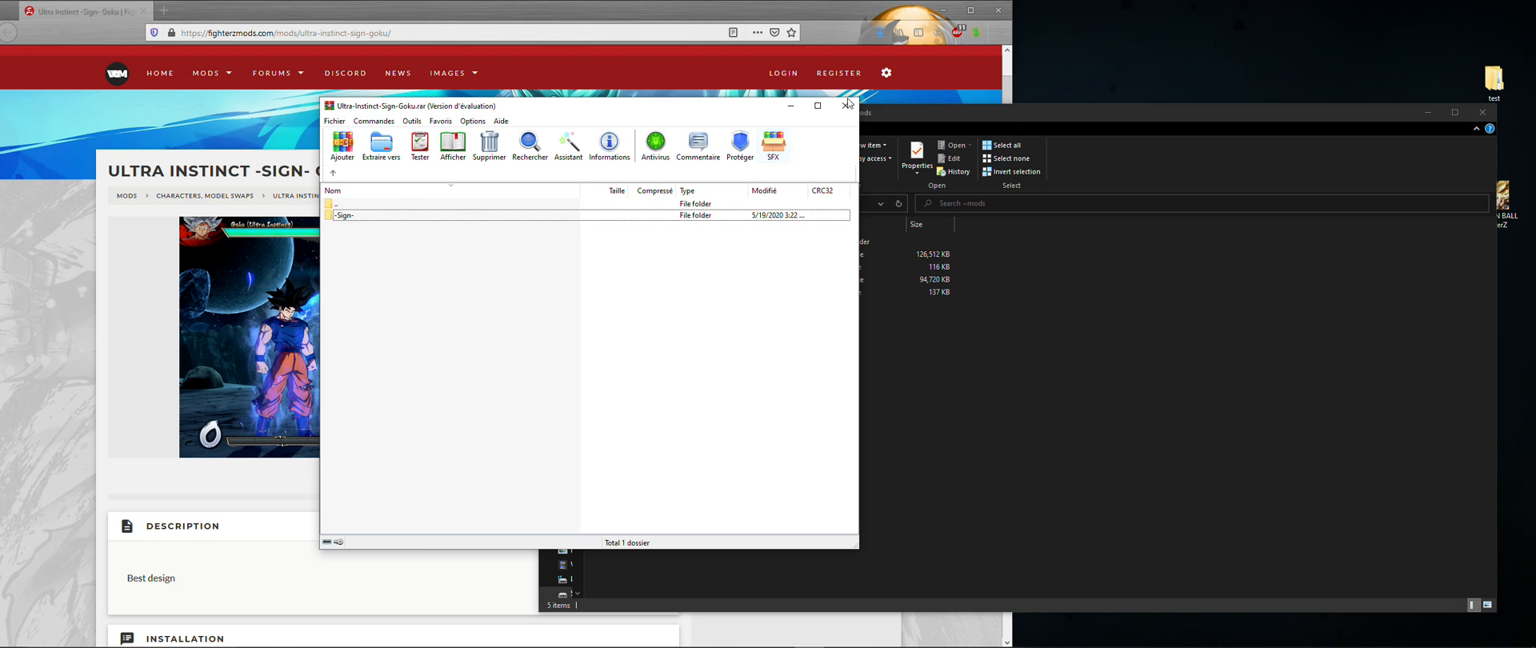
left_click(845, 104)
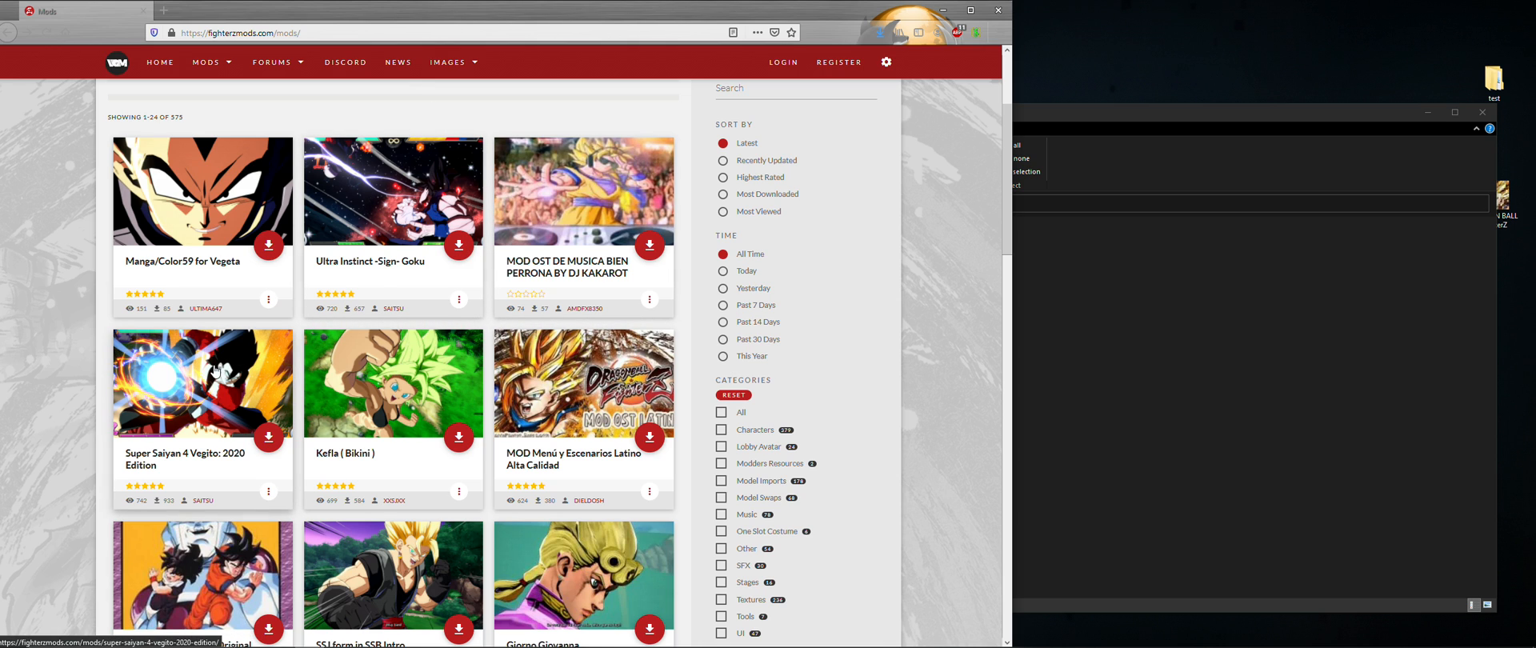
Download the Super Saiyan 4 Vegito 2020 Edition mod and extract its Xeno Vegito folders into ~mods
left_click(201, 382)
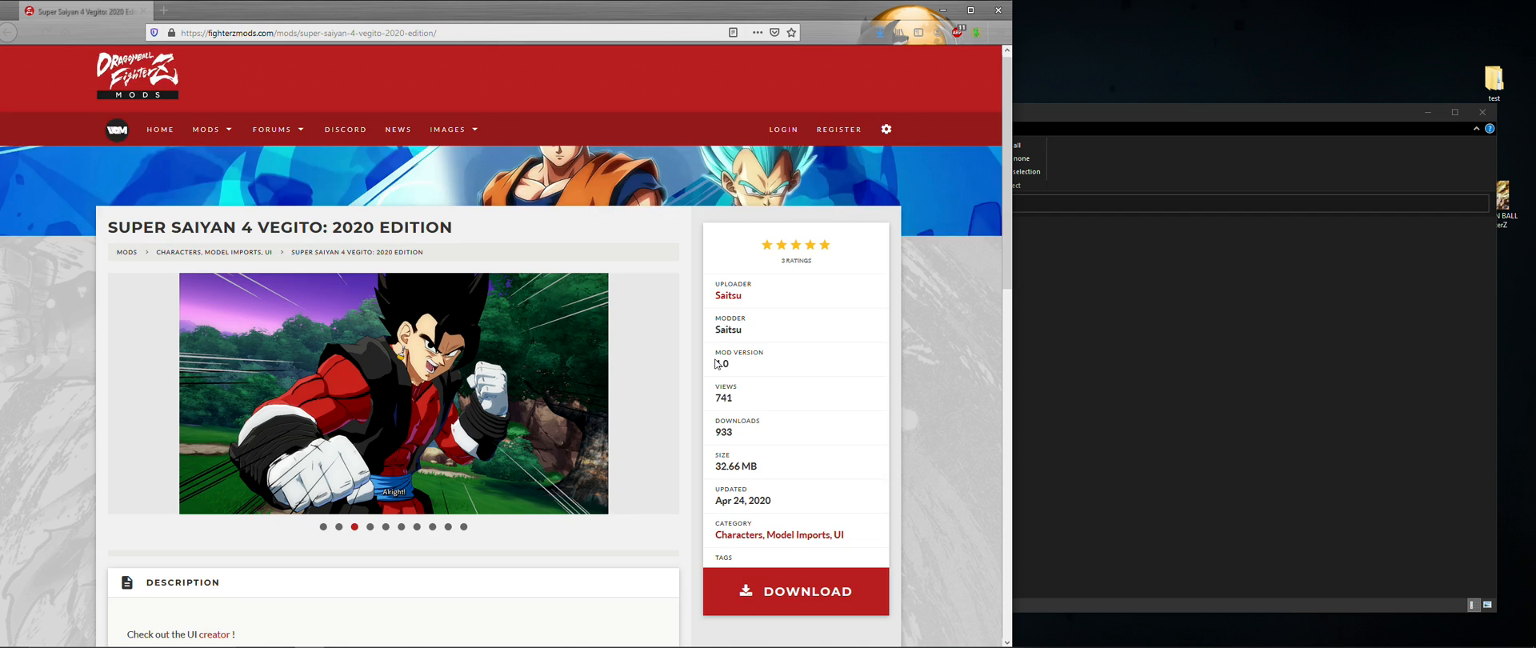
scroll("down", 3)
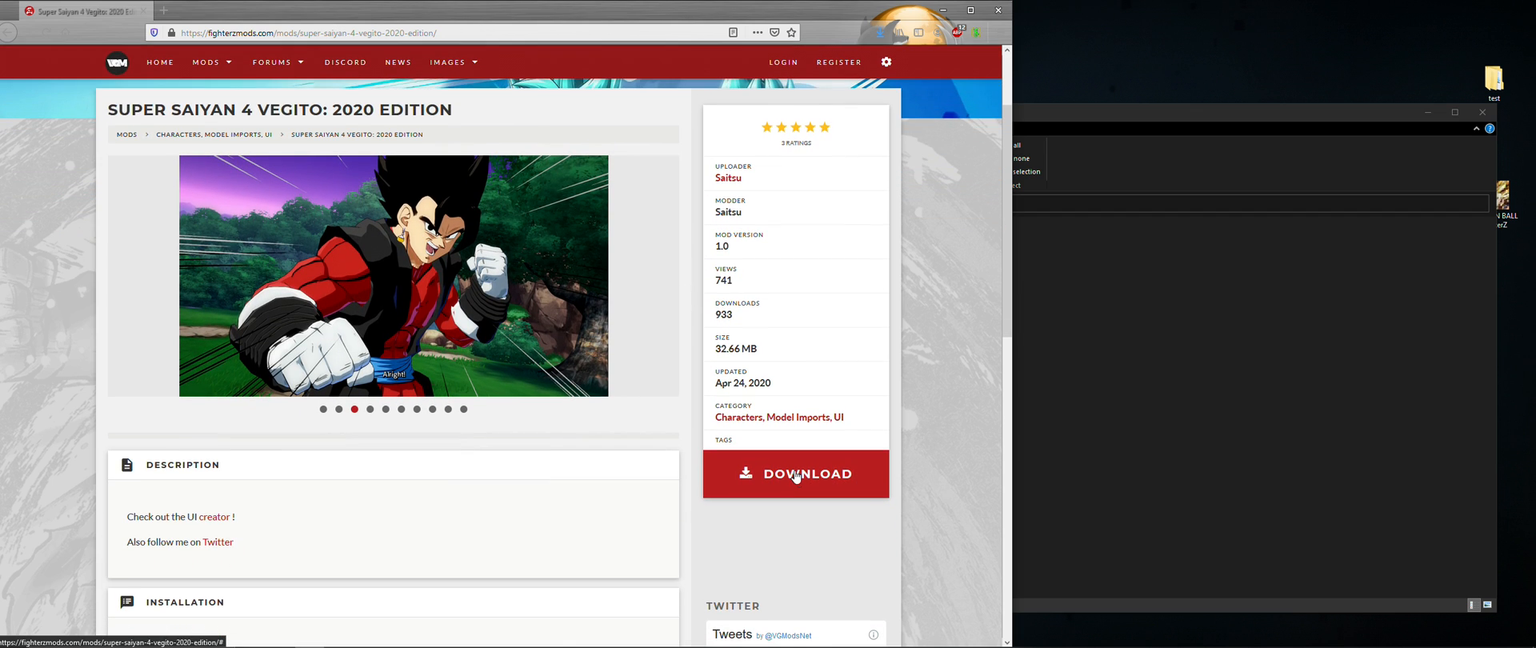
left_click(795, 474)
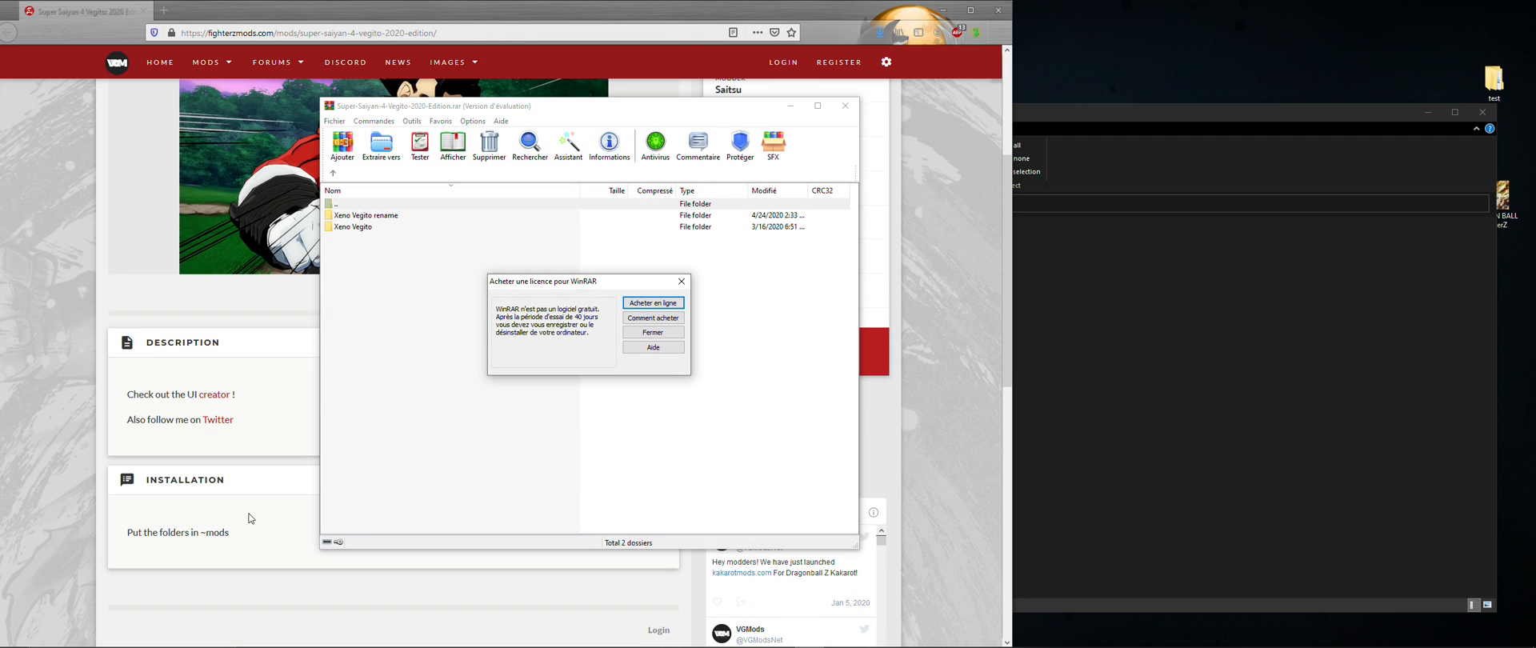
left_click(653, 332)
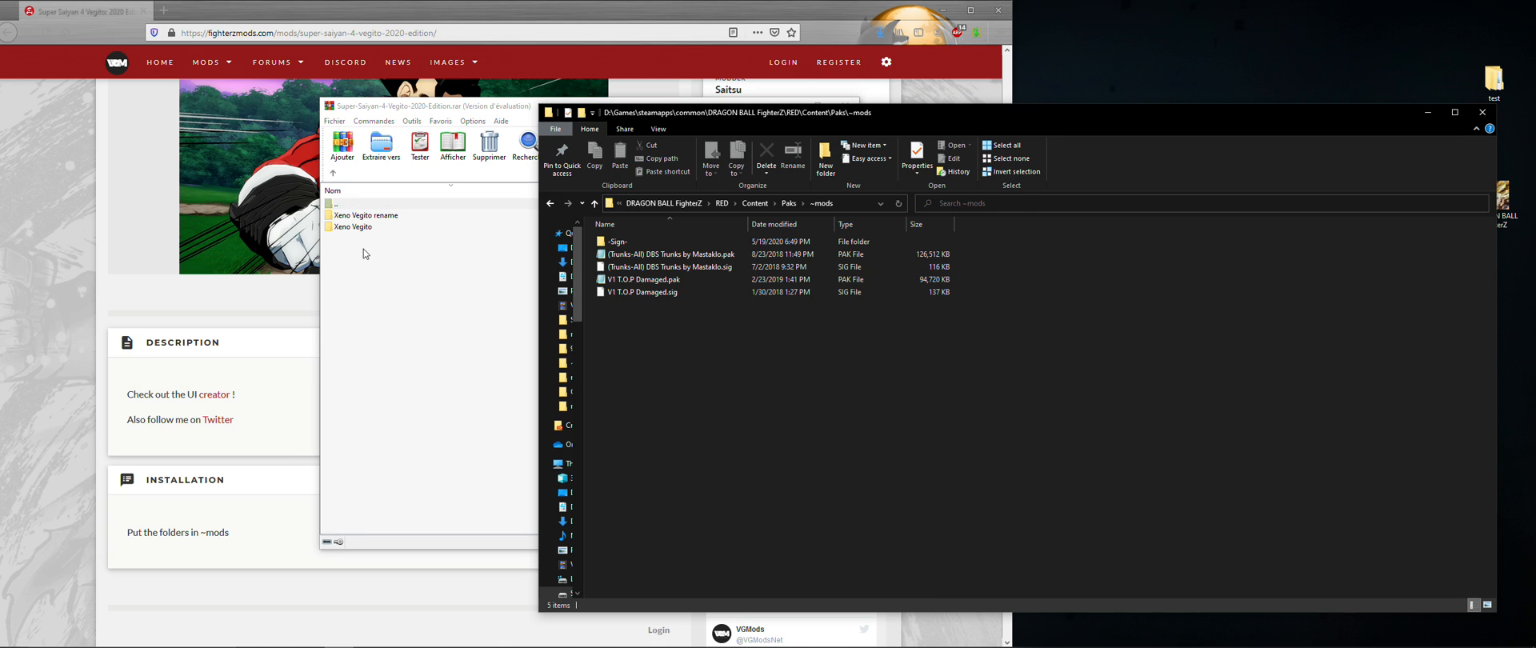
left_click(353, 226)
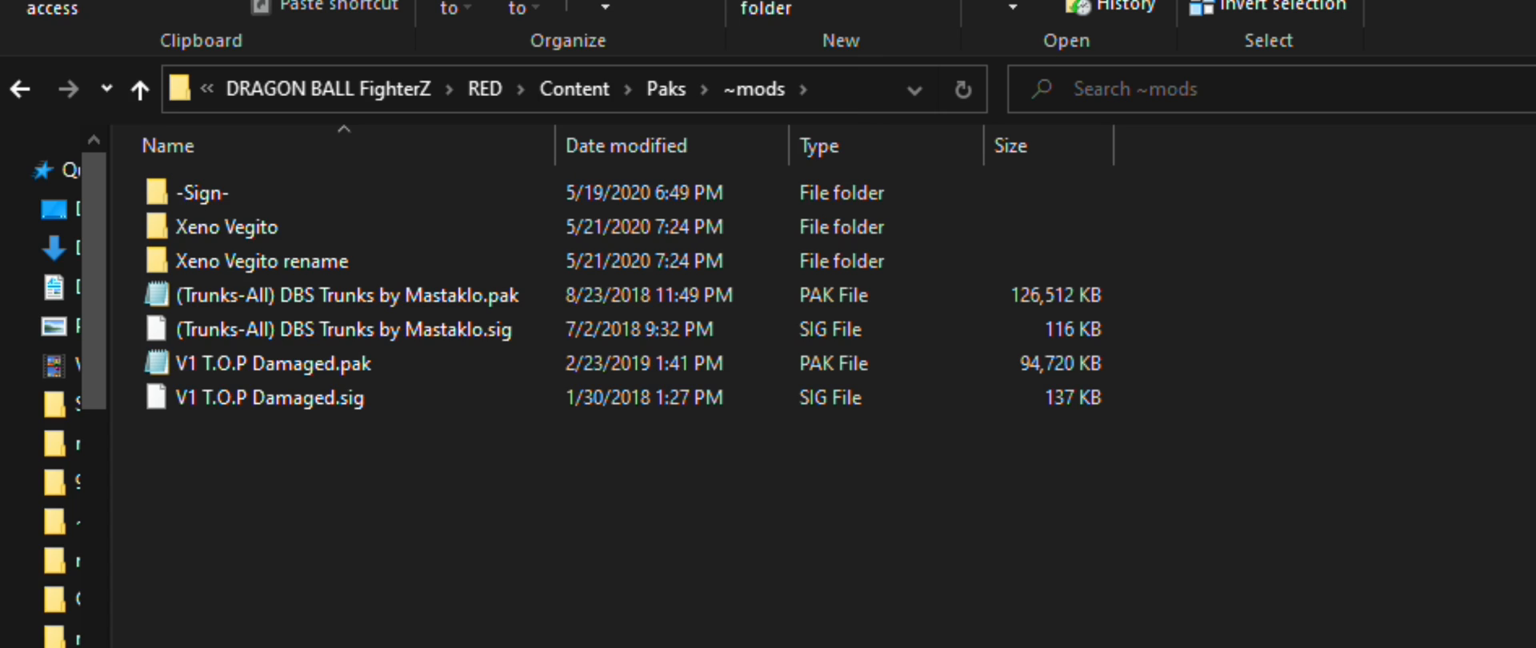
mouse_move(136, 241)
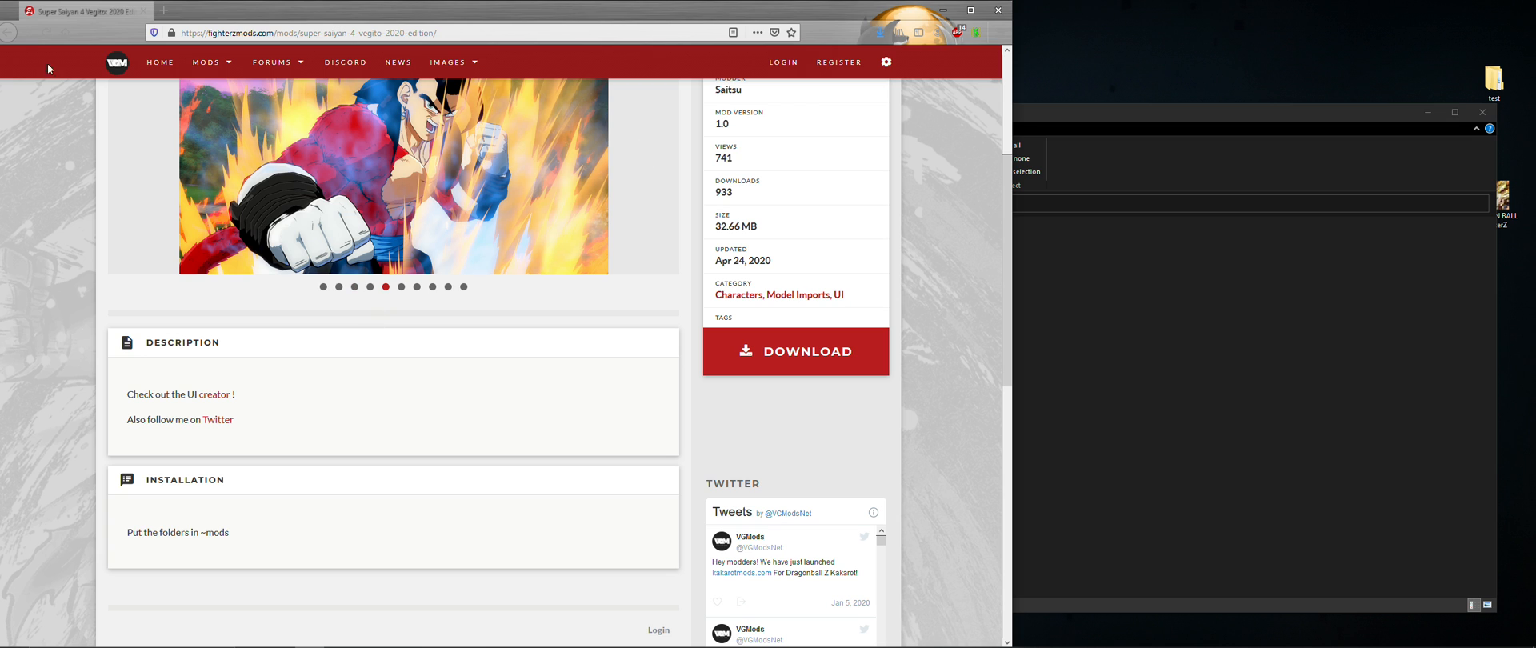
Go back from the Vegito mod page to the fighterzmods.com mods list
left_click(206, 62)
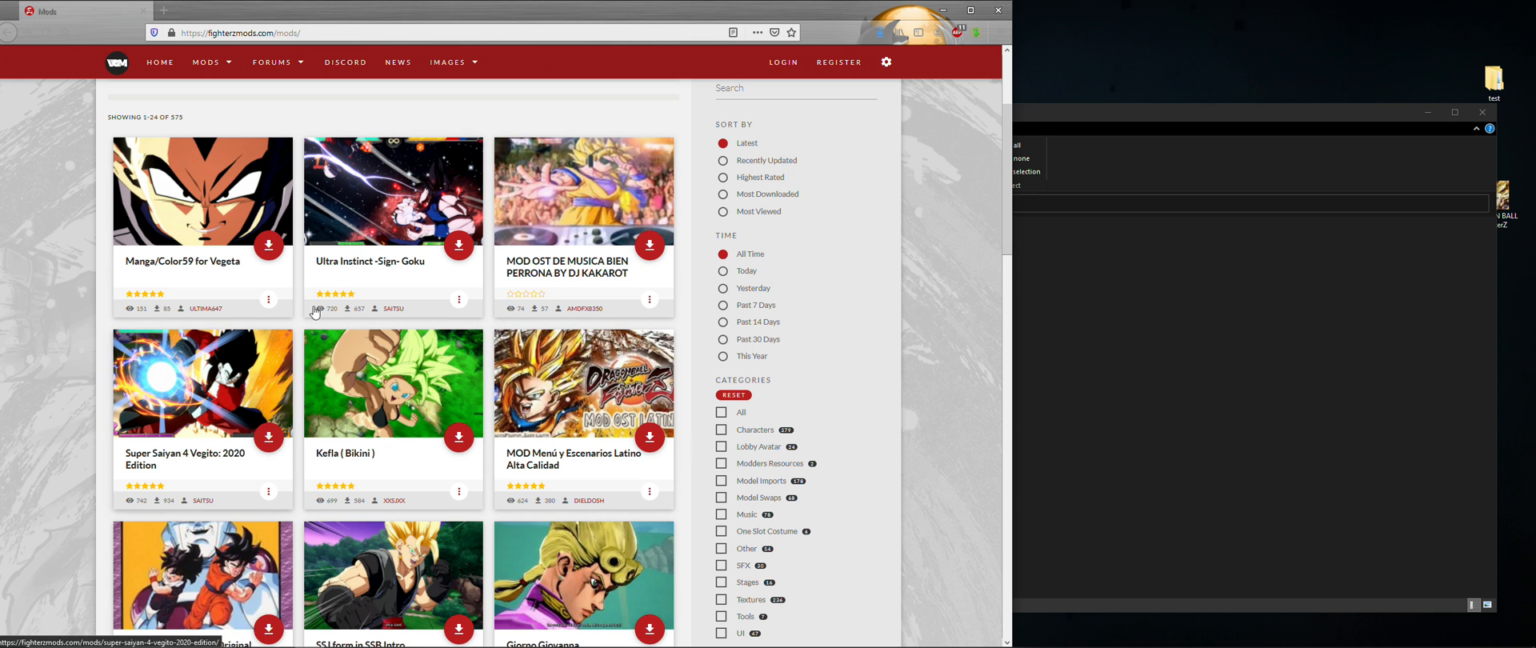
mouse_move(1101, 329)
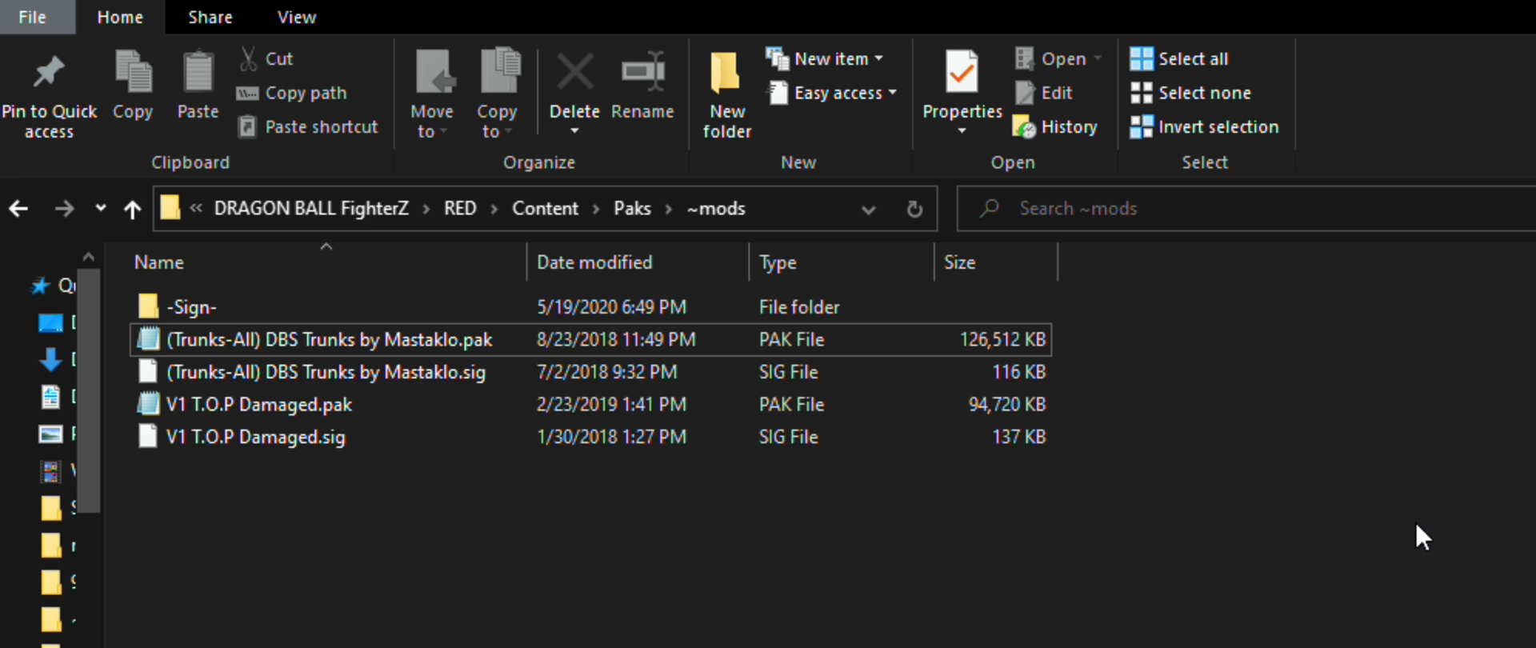
Rename the Win64 executable to RED-Win64-Shipping.exe and launch DRAGON BALL FighterZ from it
left_click(656, 207)
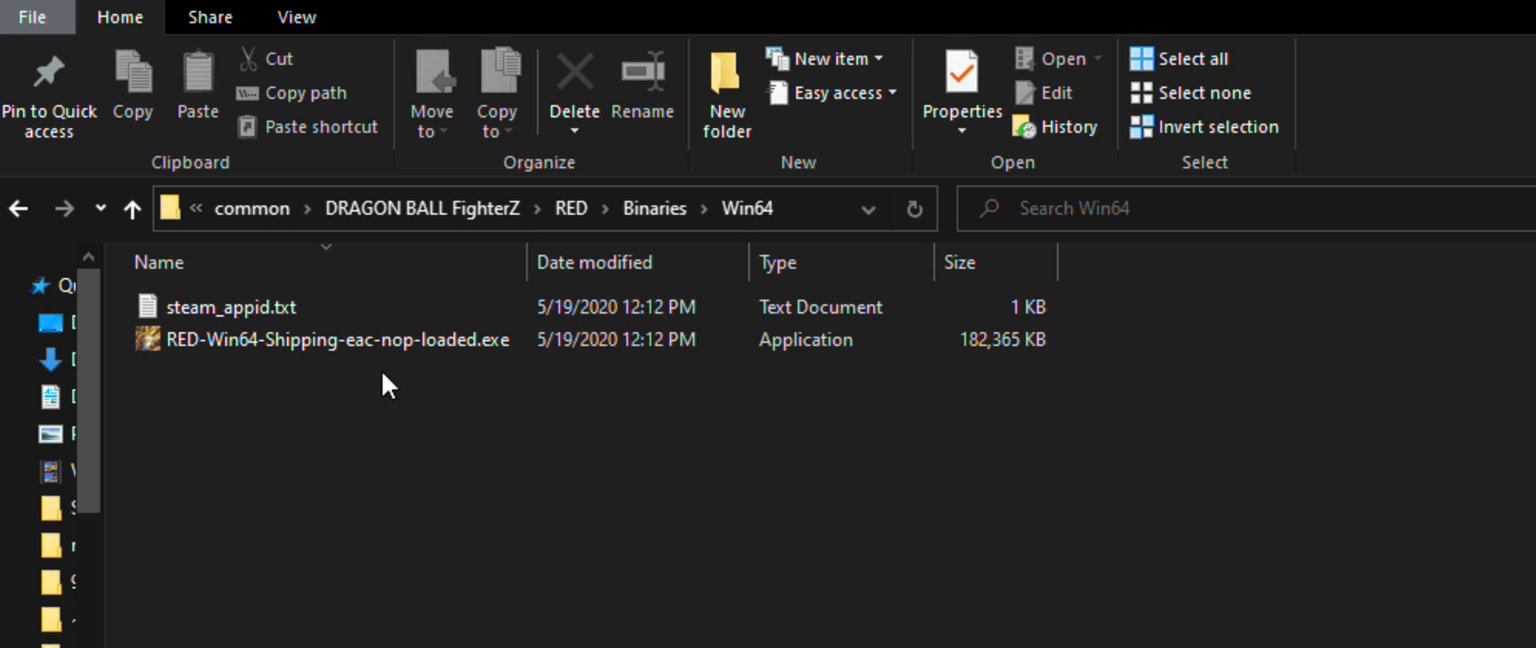
mouse_move(503, 428)
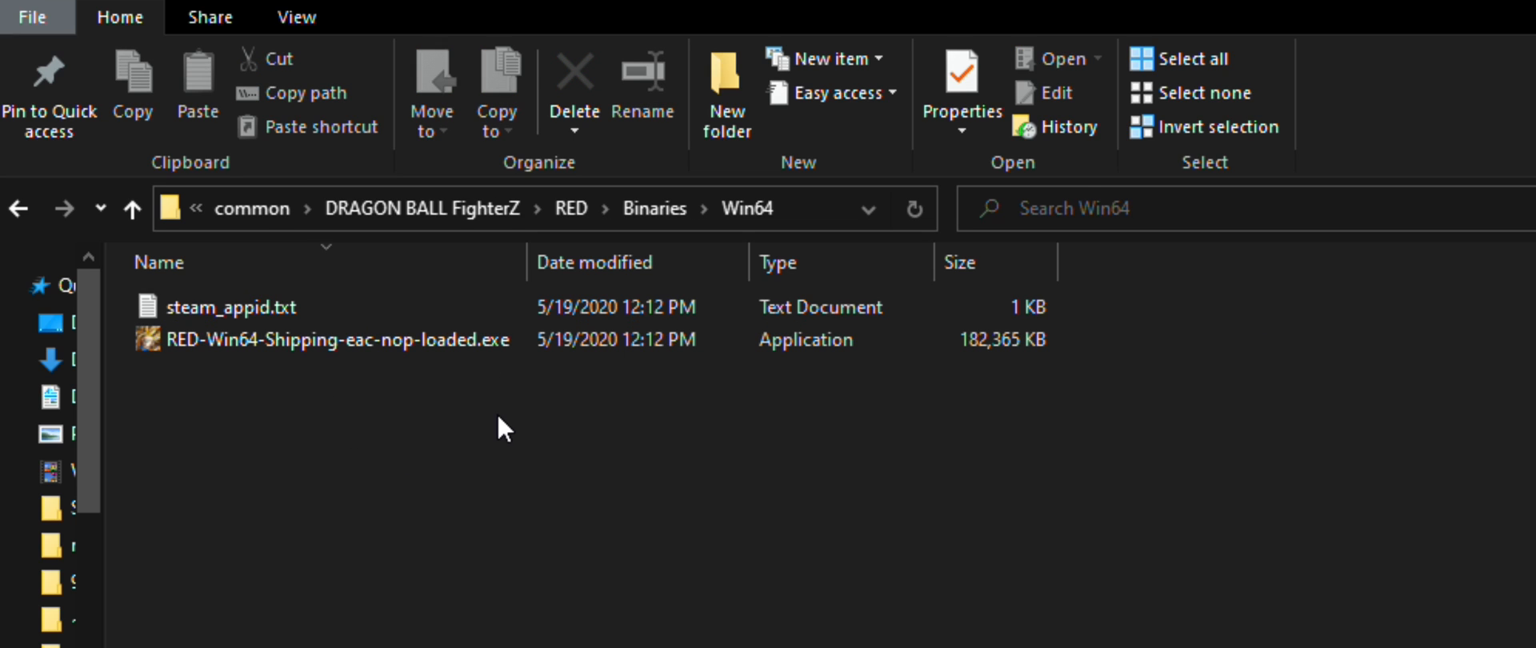
double_click(327, 339)
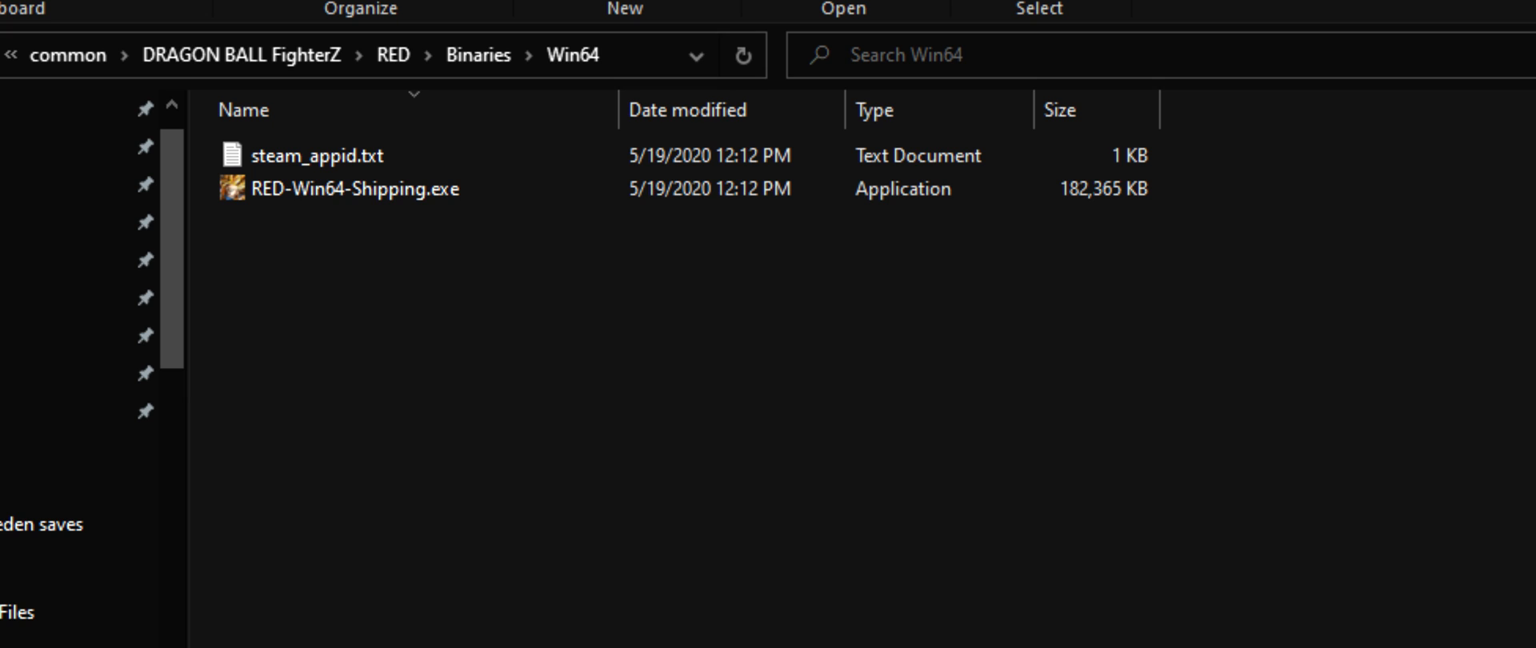
double_click(357, 188)
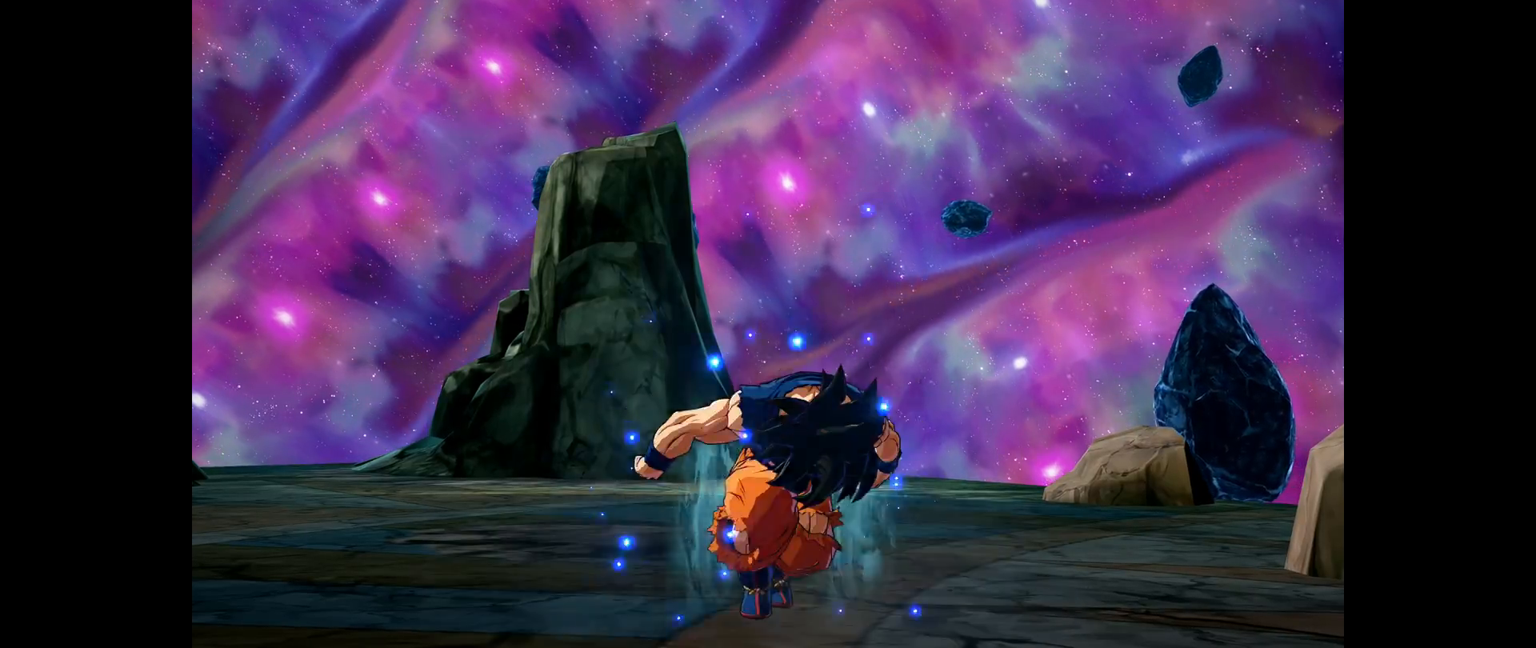